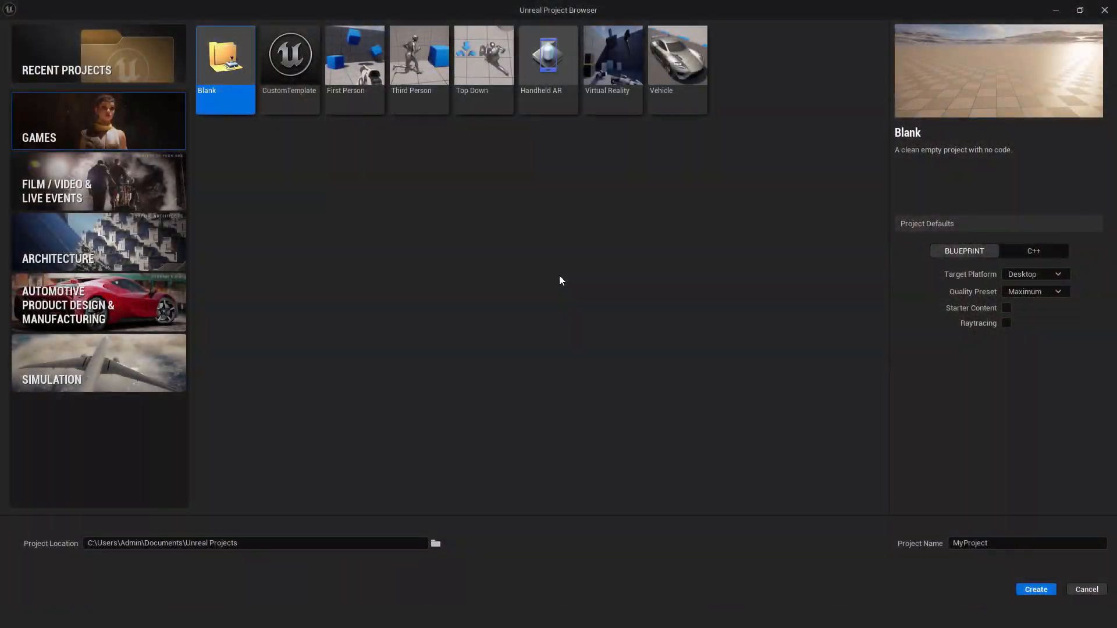
{"action": "mouse_move", "coordinate": [538, 291]}
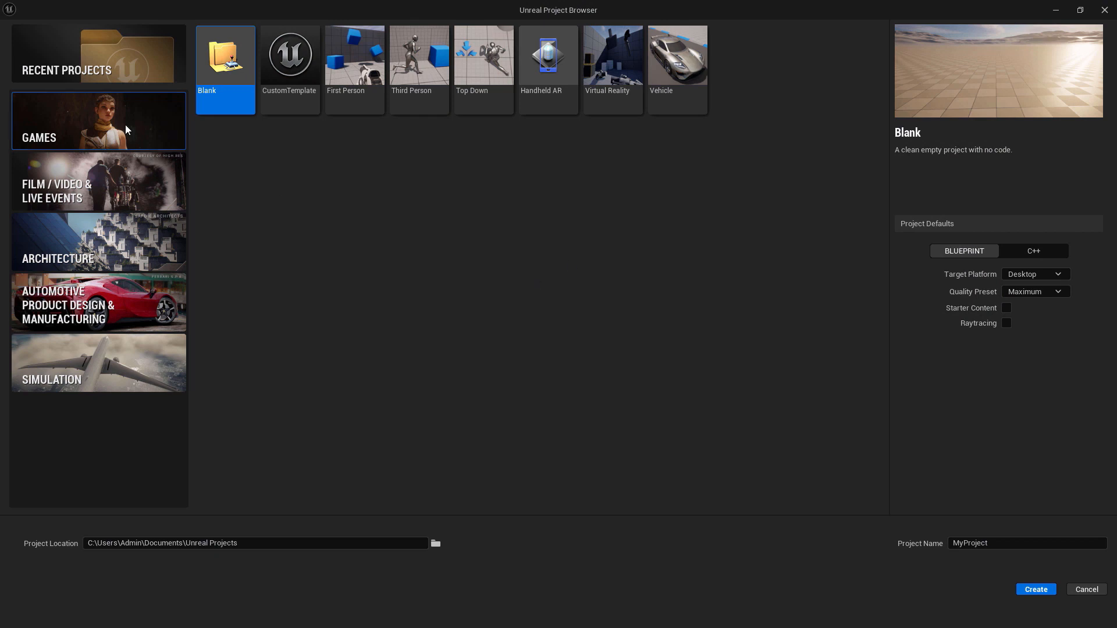
{"action": "mouse_move", "coordinate": [406, 153]}
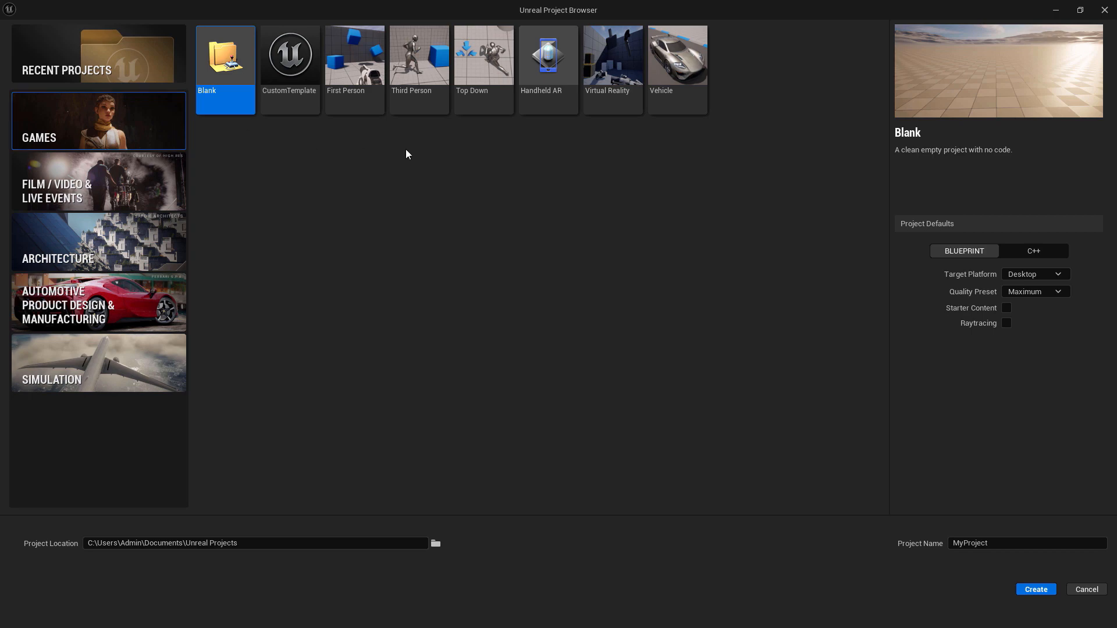
Create a new First Person game project named IceProject2 from the Project Browser.
{"action": "left_click", "coordinate": [354, 55]}
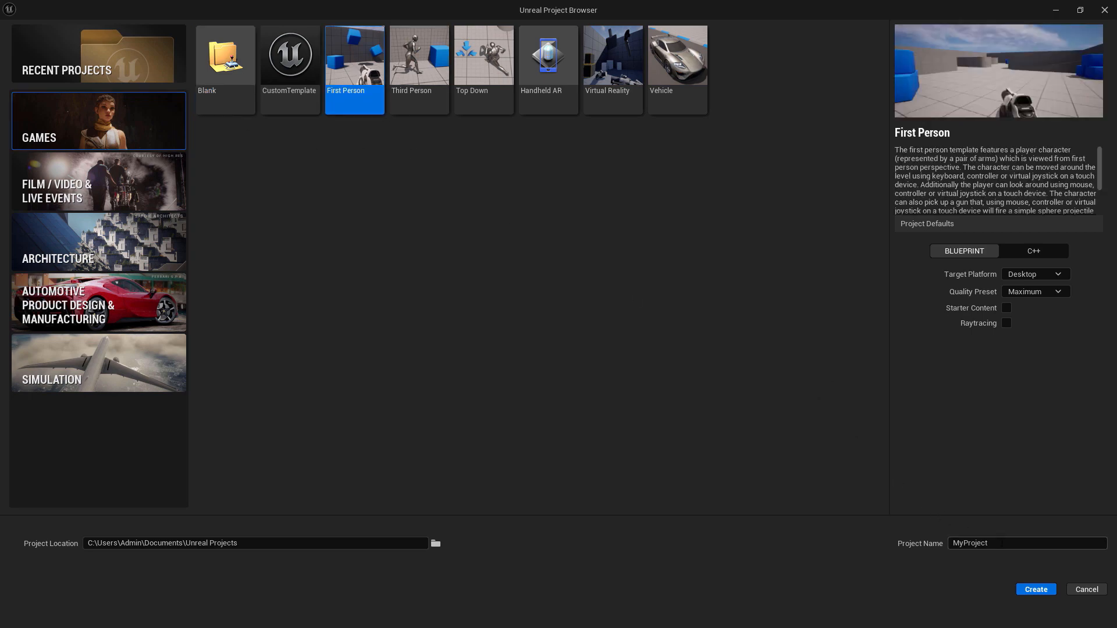
{"action": "left_click", "coordinate": [1035, 588]}
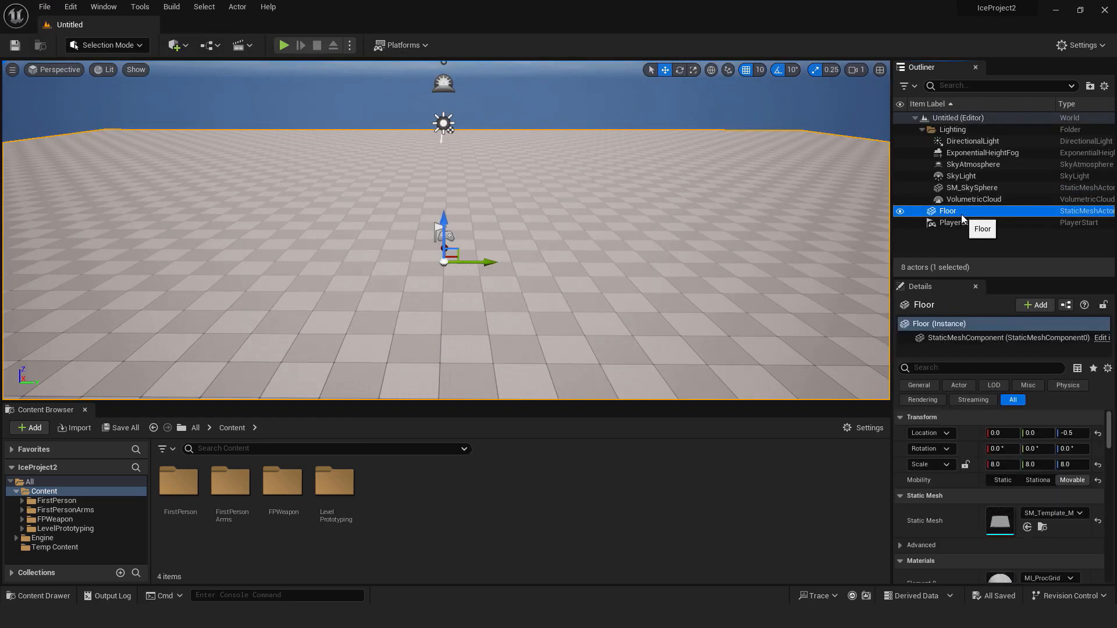
Remove the template Floor actor and create a new flat landscape with default settings.
{"action": "left_click", "coordinate": [106, 46]}
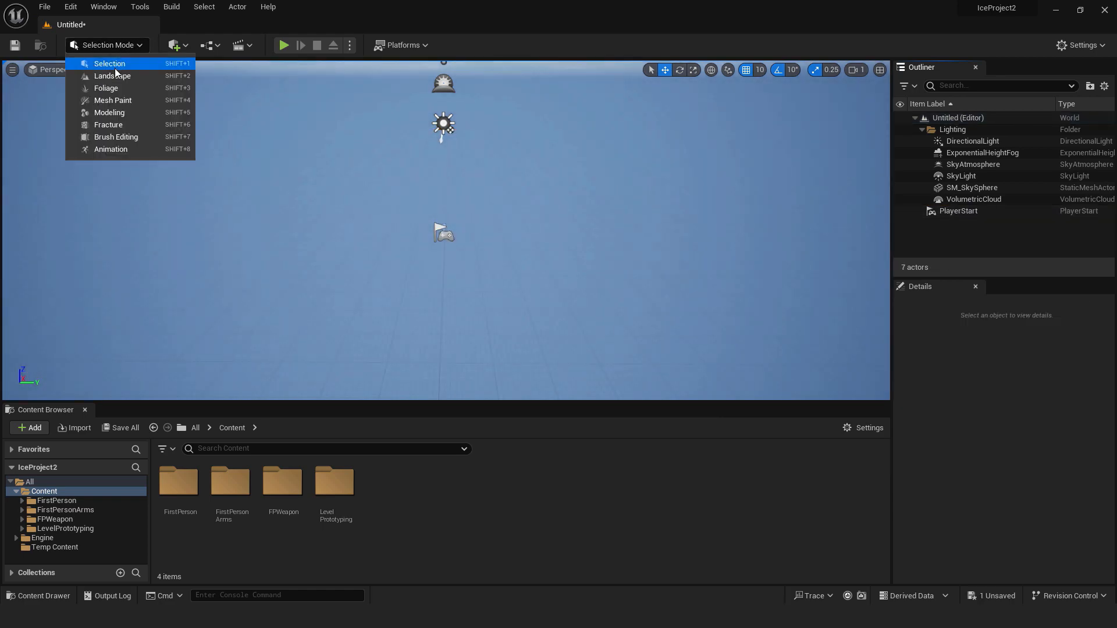
{"action": "left_click", "coordinate": [112, 76]}
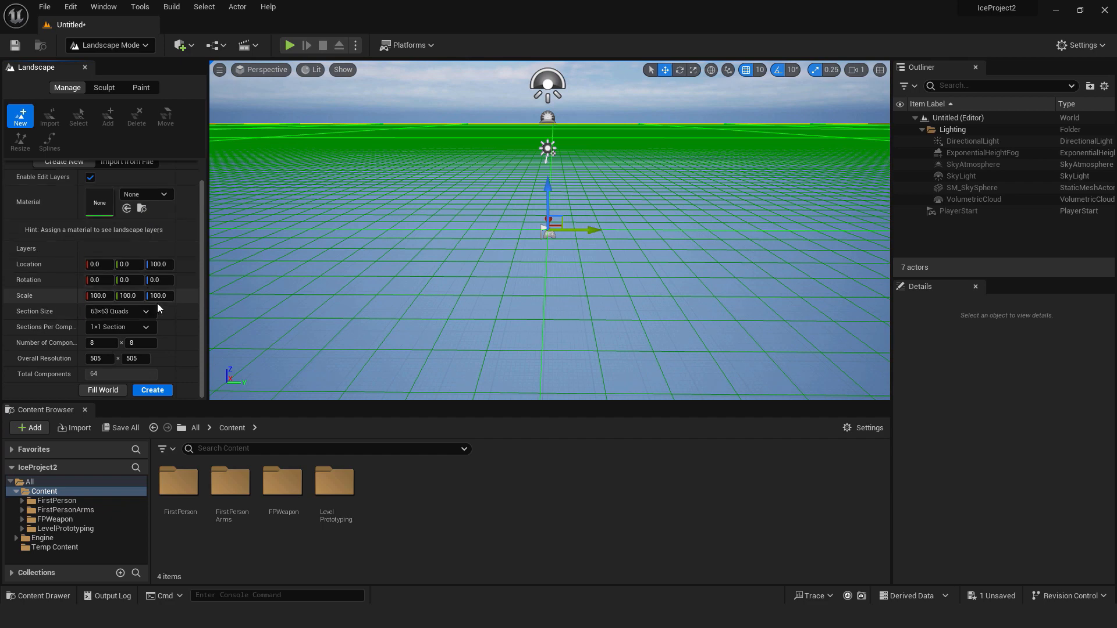
{"action": "left_click", "coordinate": [151, 389]}
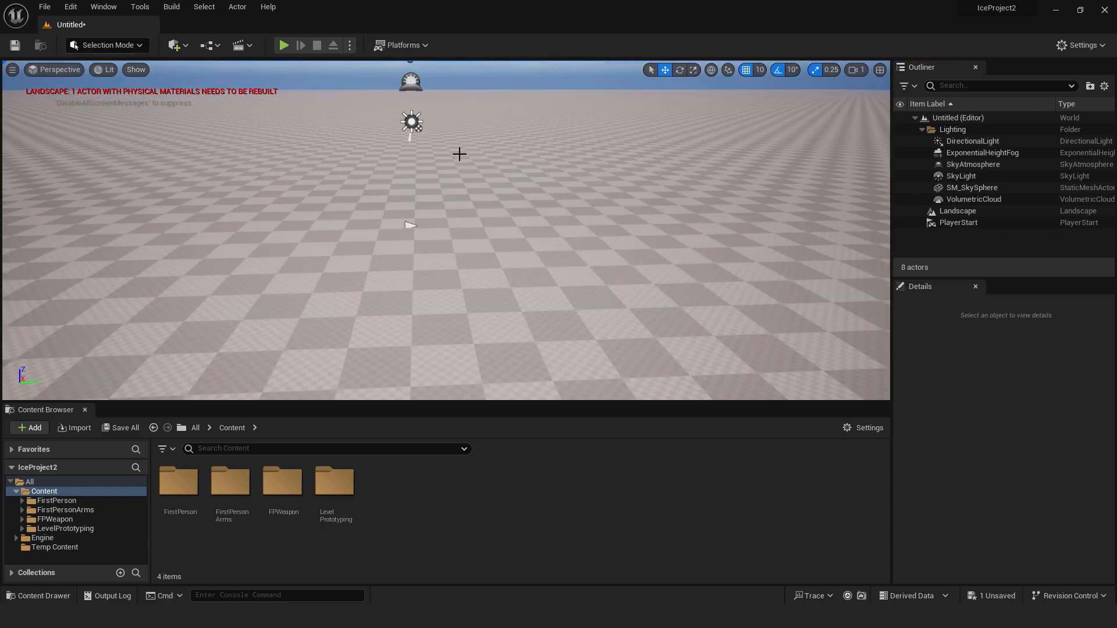
In Quixel Bridge, browse Collections > Environment to the Arctic Ice and Snow set and add a Windswept Snow surface.
{"action": "left_click", "coordinate": [173, 45]}
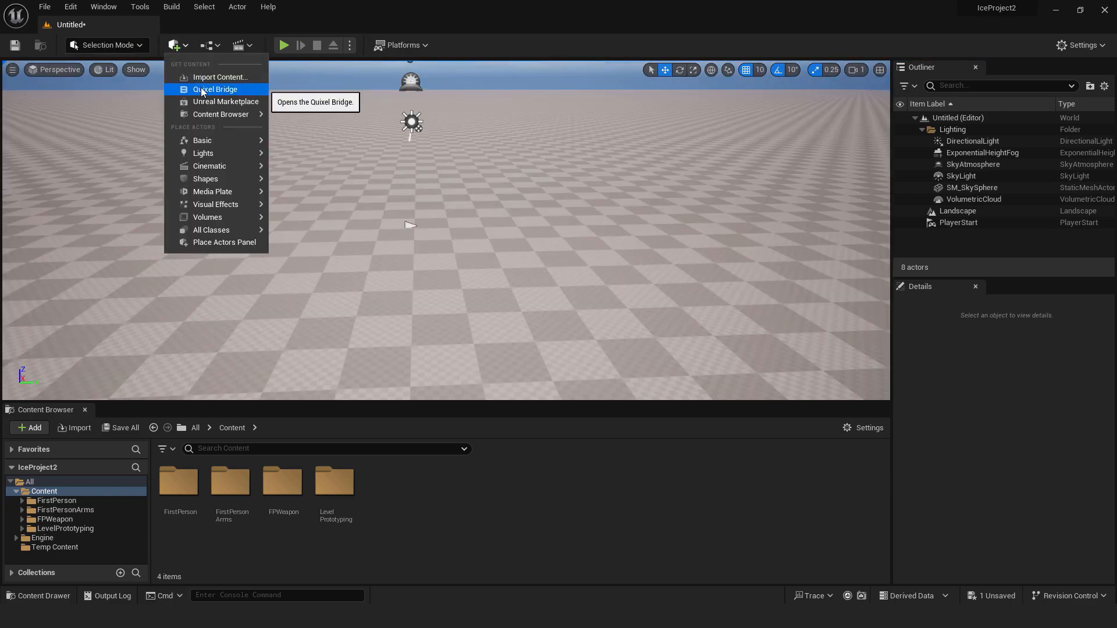
{"action": "left_click", "coordinate": [216, 89]}
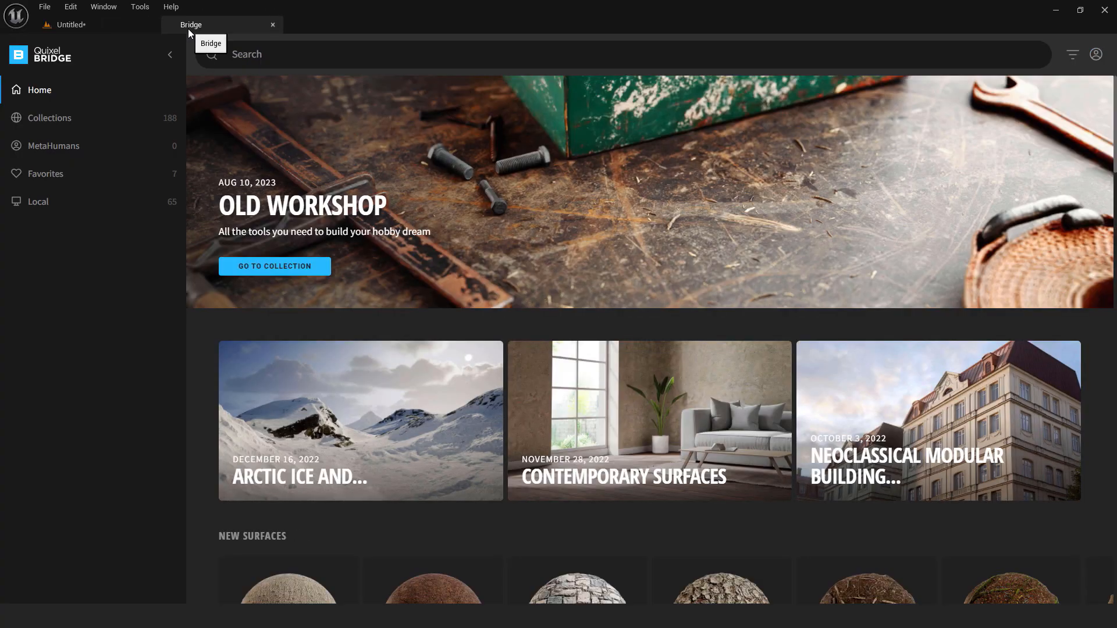
{"action": "left_click", "coordinate": [50, 117]}
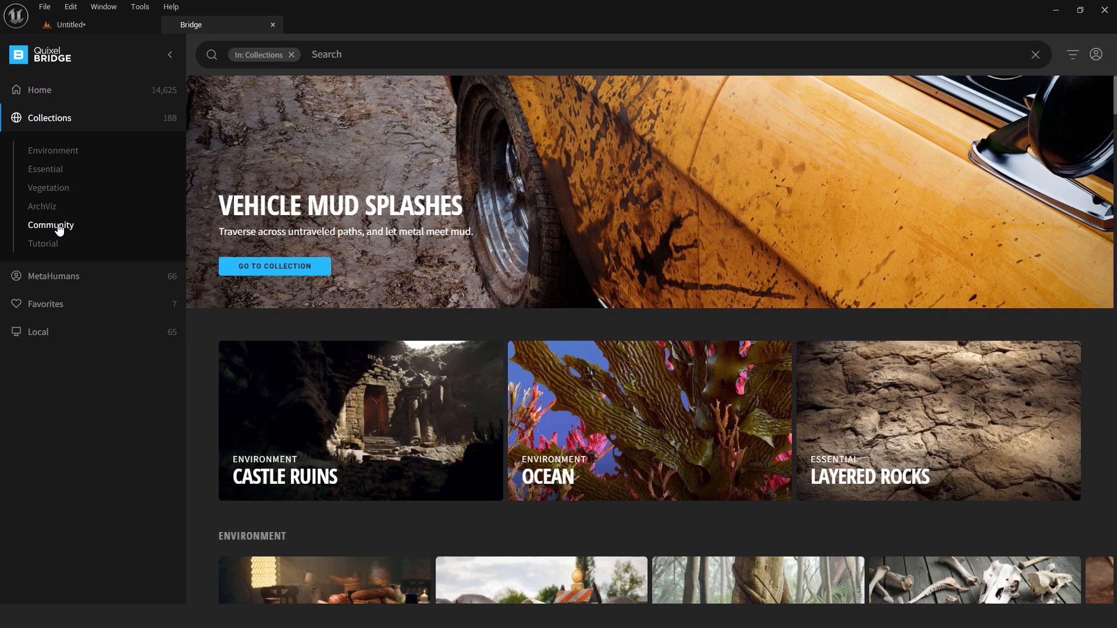
{"action": "left_click", "coordinate": [52, 150]}
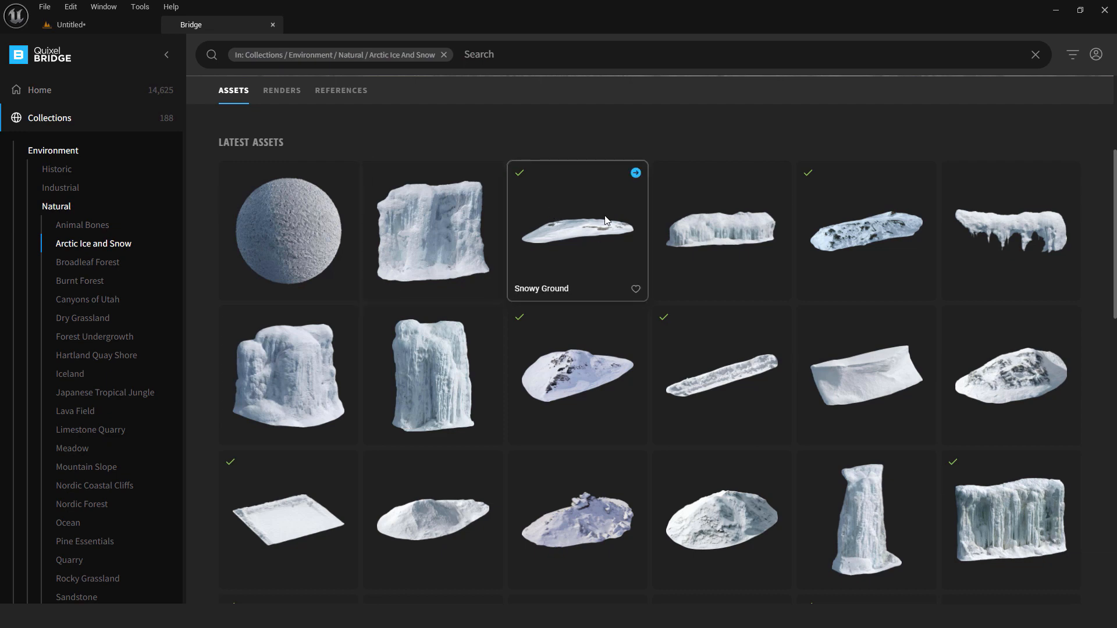
{"action": "mouse_move", "coordinate": [579, 227]}
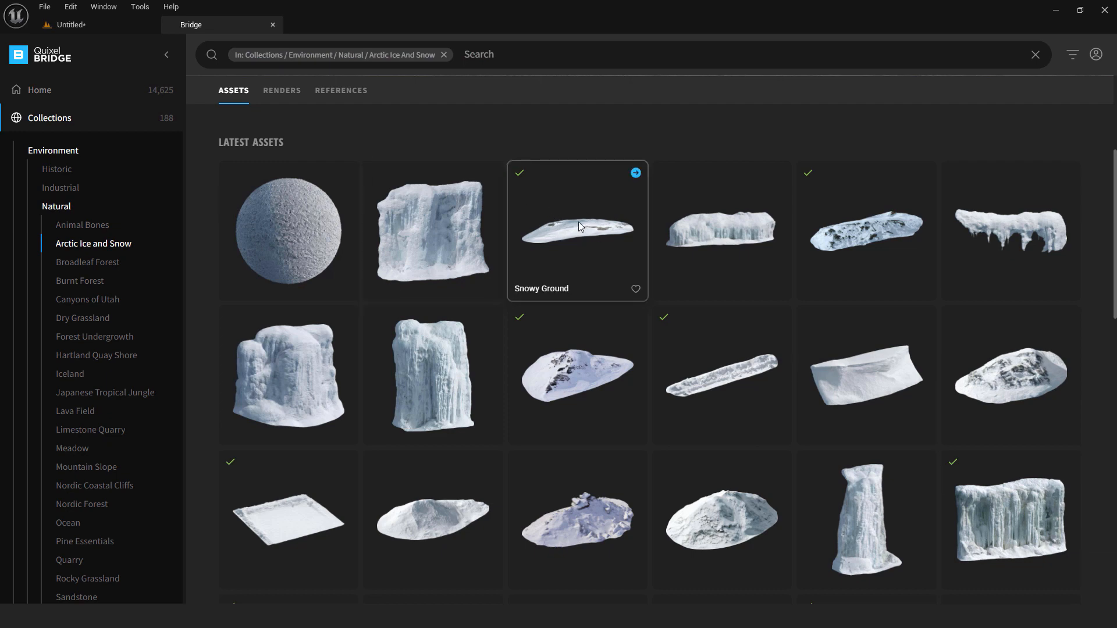
{"action": "mouse_move", "coordinate": [585, 227]}
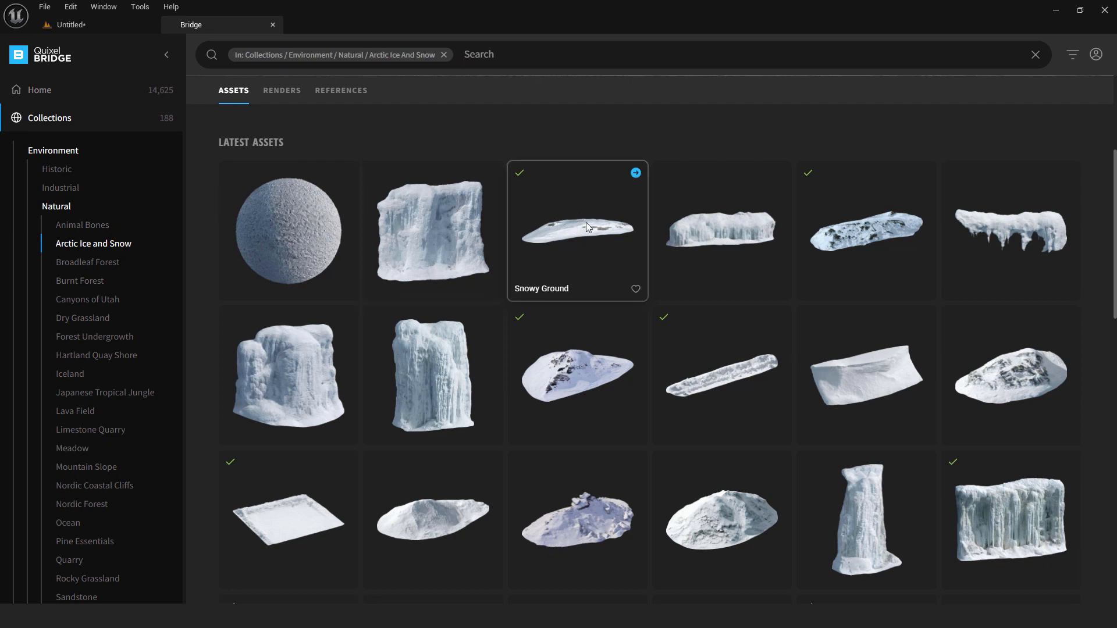
{"action": "mouse_move", "coordinate": [574, 209]}
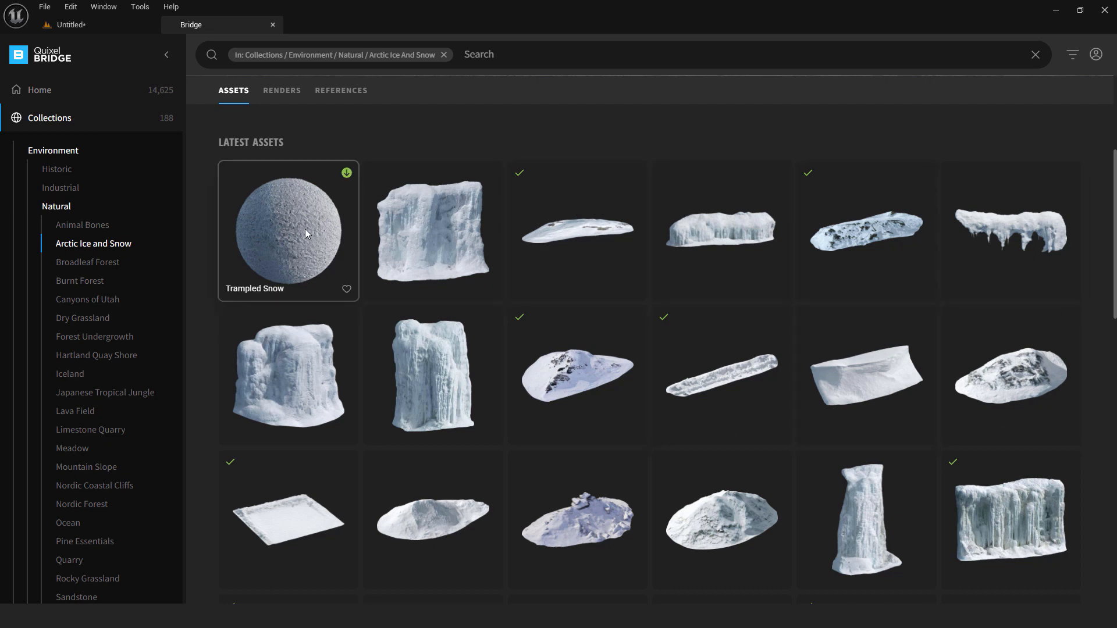
{"action": "scroll", "scroll_direction": "down", "scroll_amount": 3}
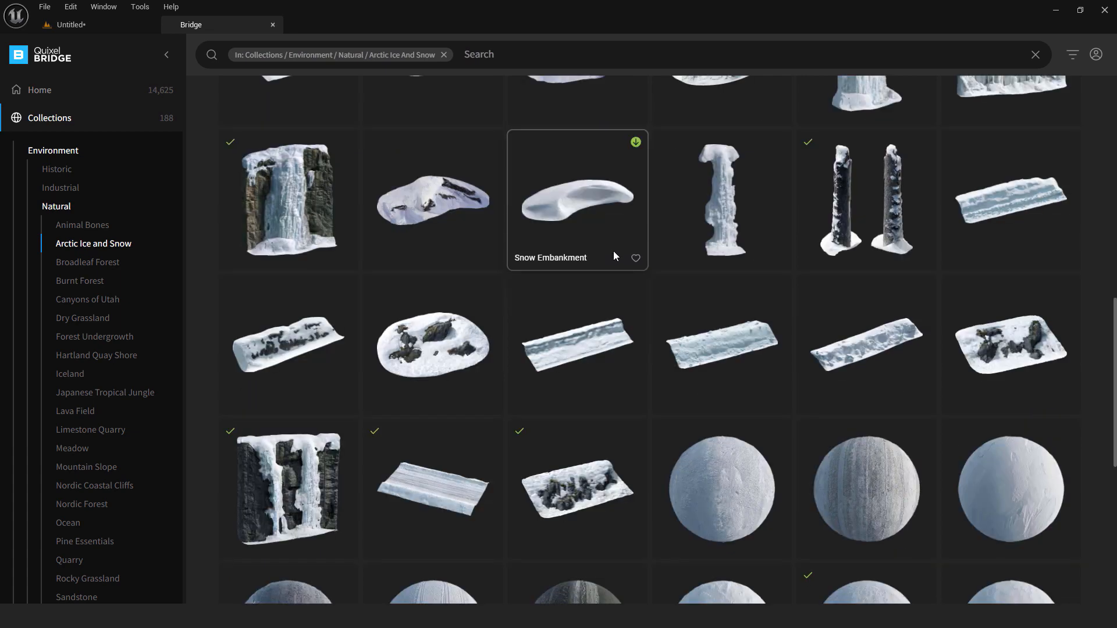
{"action": "scroll", "scroll_direction": "down", "scroll_amount": 3}
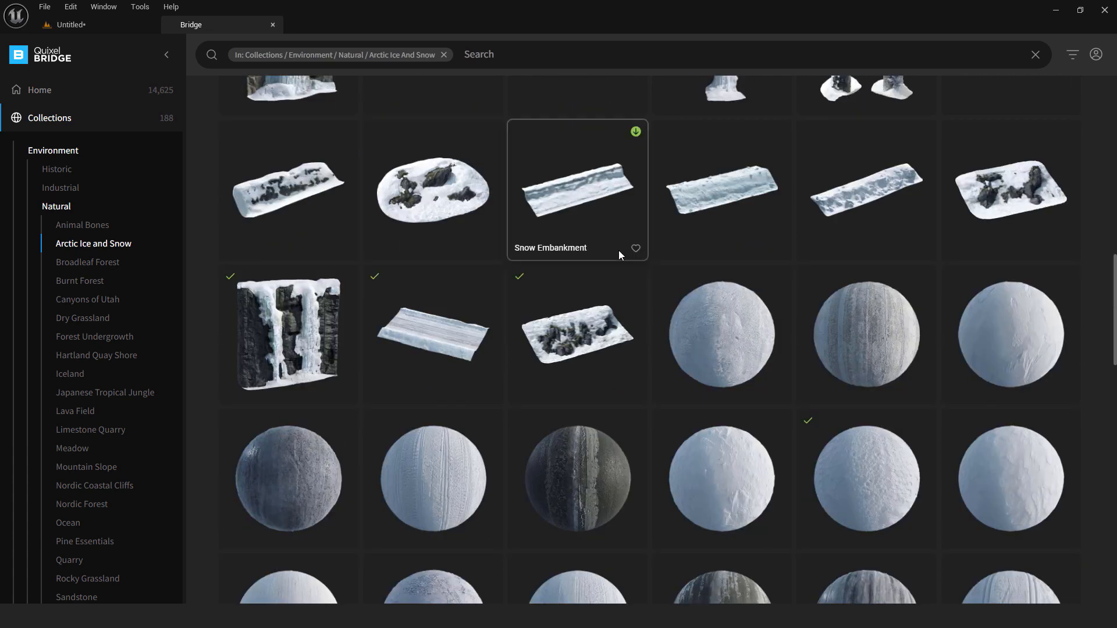
{"action": "scroll", "scroll_direction": "down", "scroll_amount": 3}
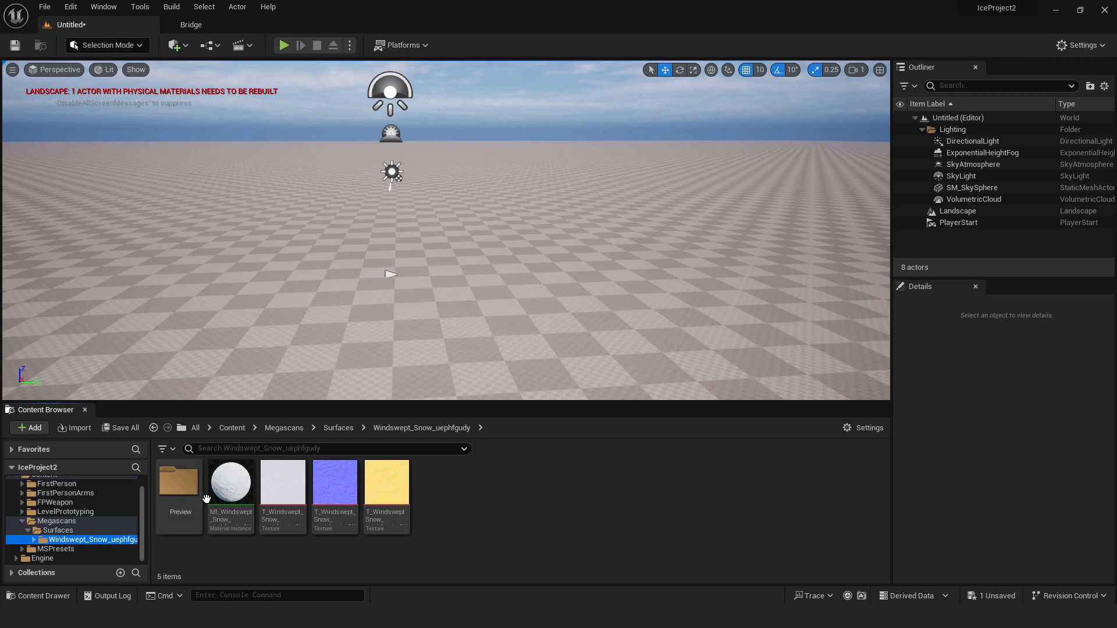
Assign MI_Windswept_Snow as the Landscape Material so the ground shows white snow.
{"action": "left_click", "coordinate": [231, 482]}
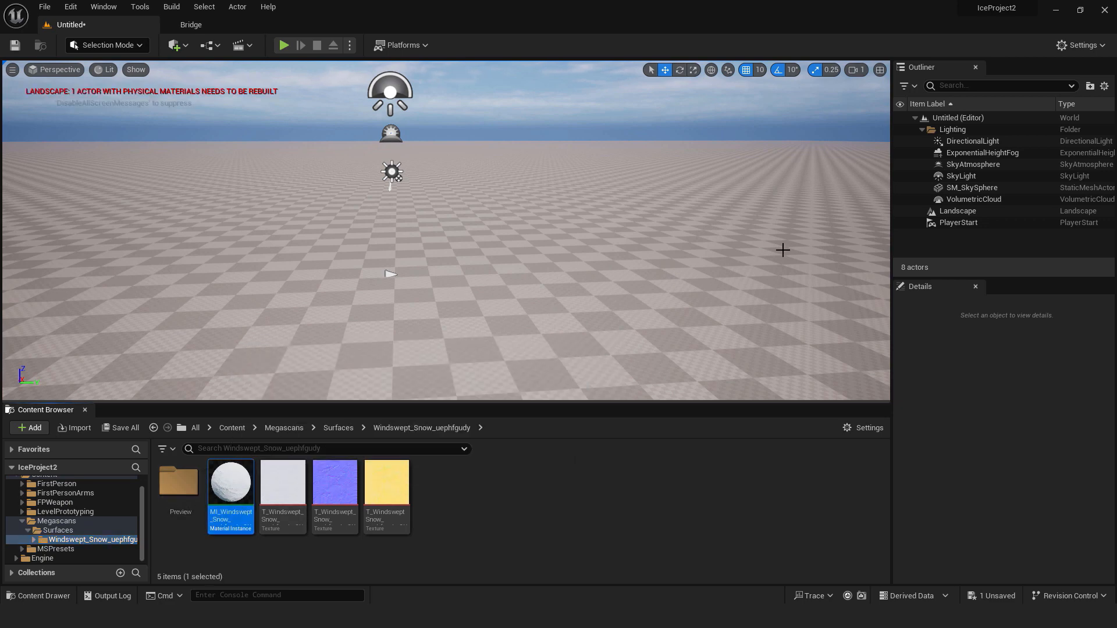
{"action": "left_click", "coordinate": [957, 210]}
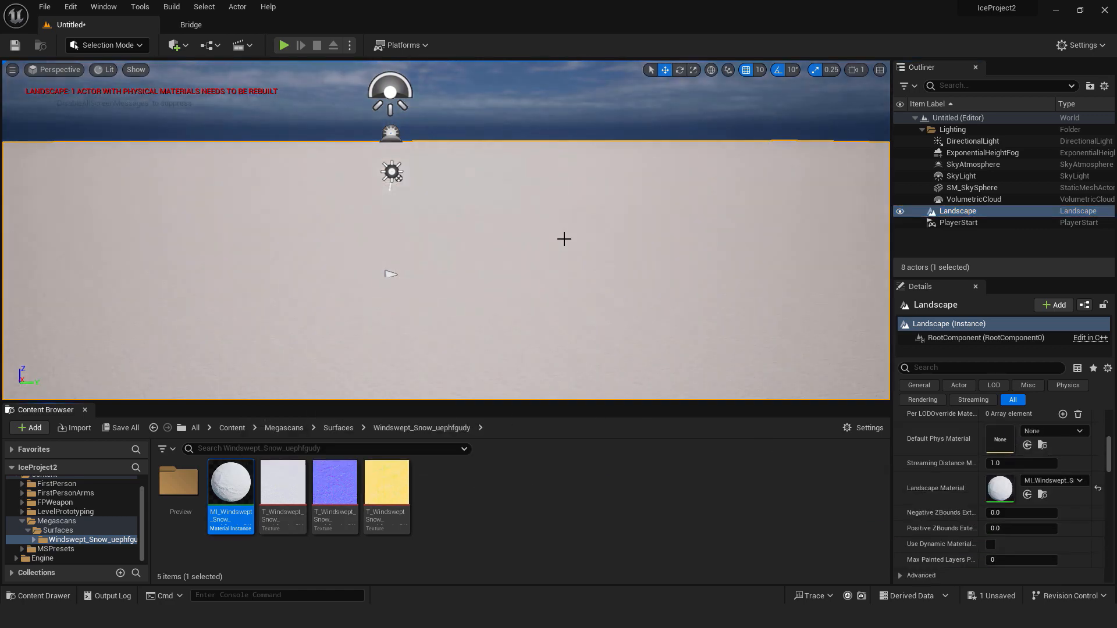
{"action": "right_click", "coordinate": [563, 238]}
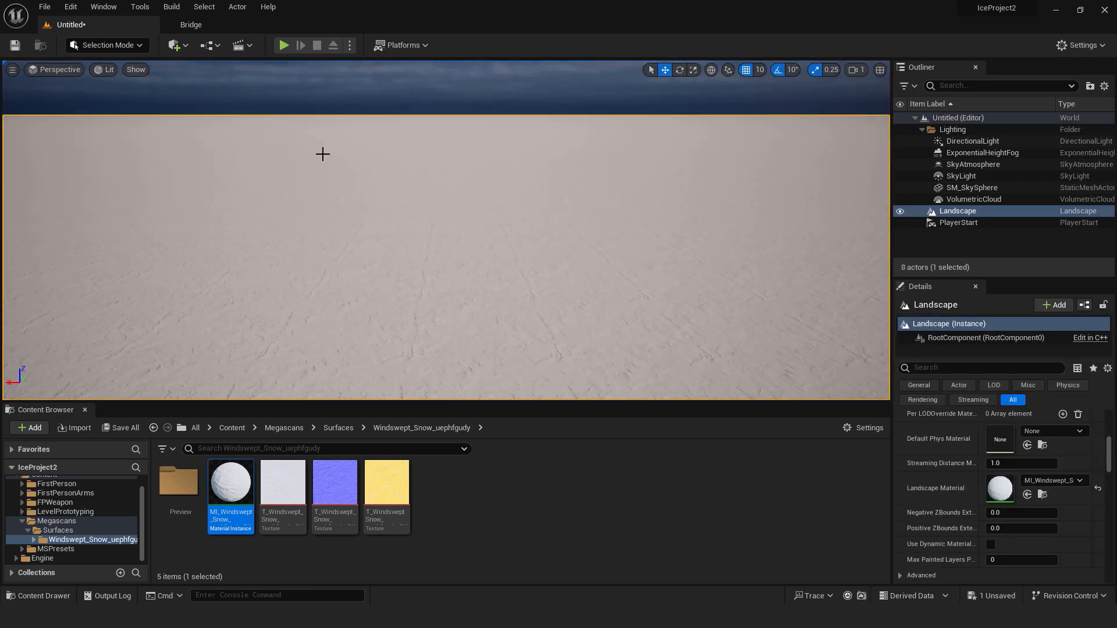
{"action": "mouse_move", "coordinate": [230, 481]}
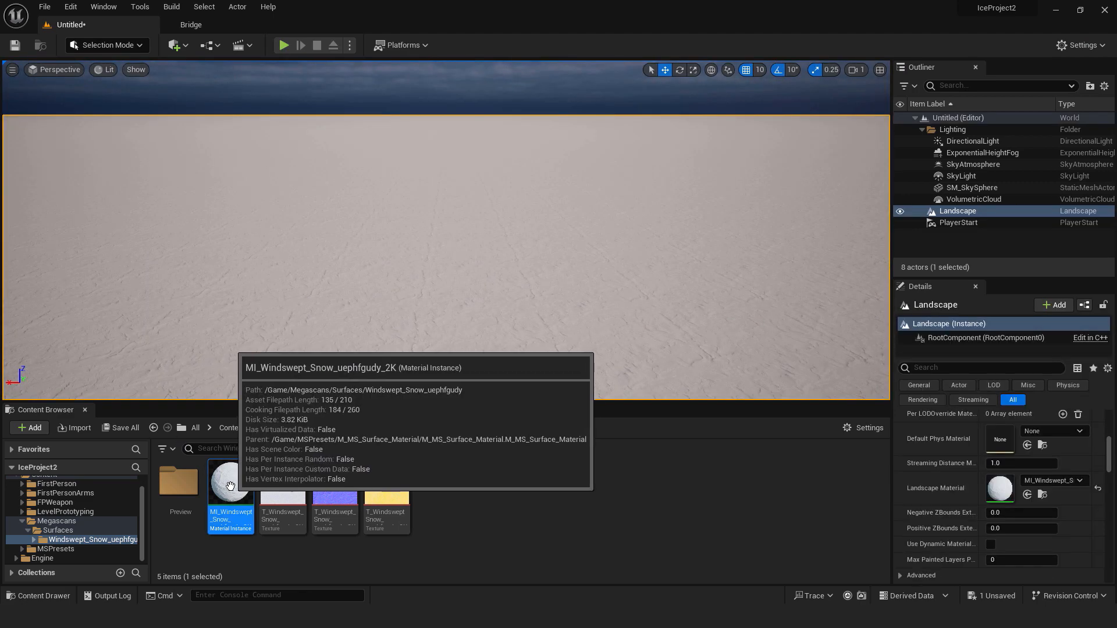
Tweak the snow material instance parameters, then play-test the level in first person and stop.
{"action": "double_click", "coordinate": [231, 482]}
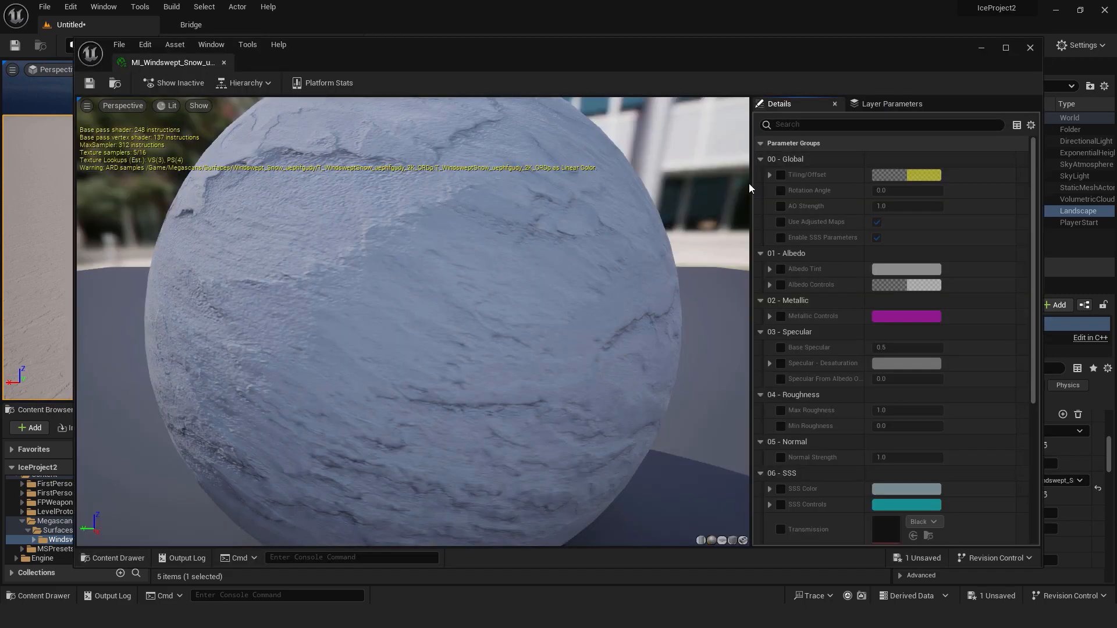
{"action": "left_click", "coordinate": [780, 174]}
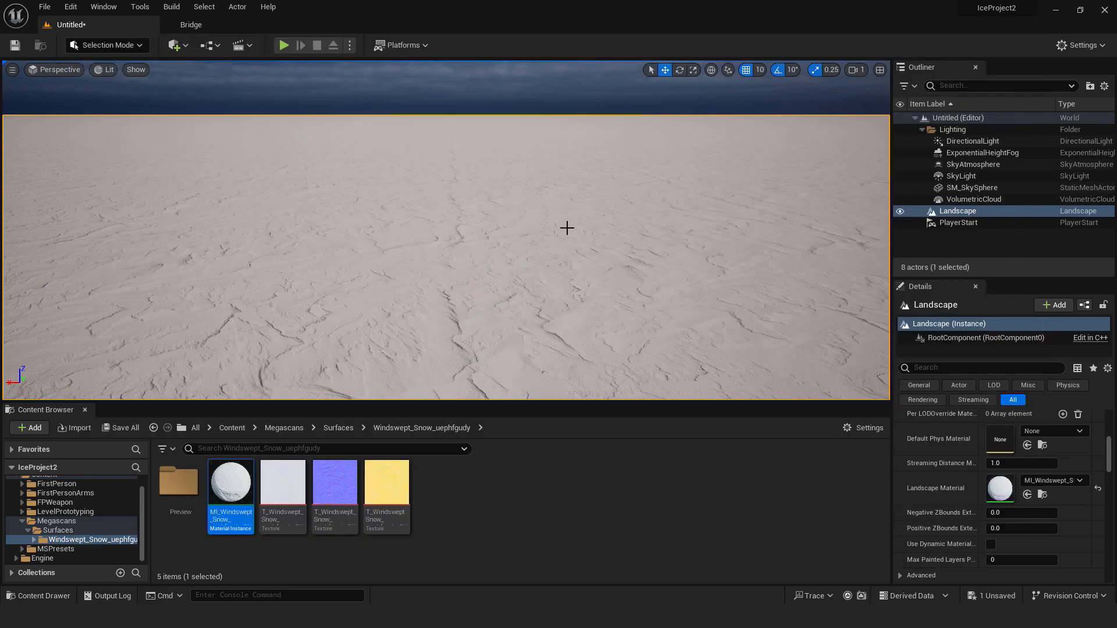
{"action": "left_click", "coordinate": [283, 45]}
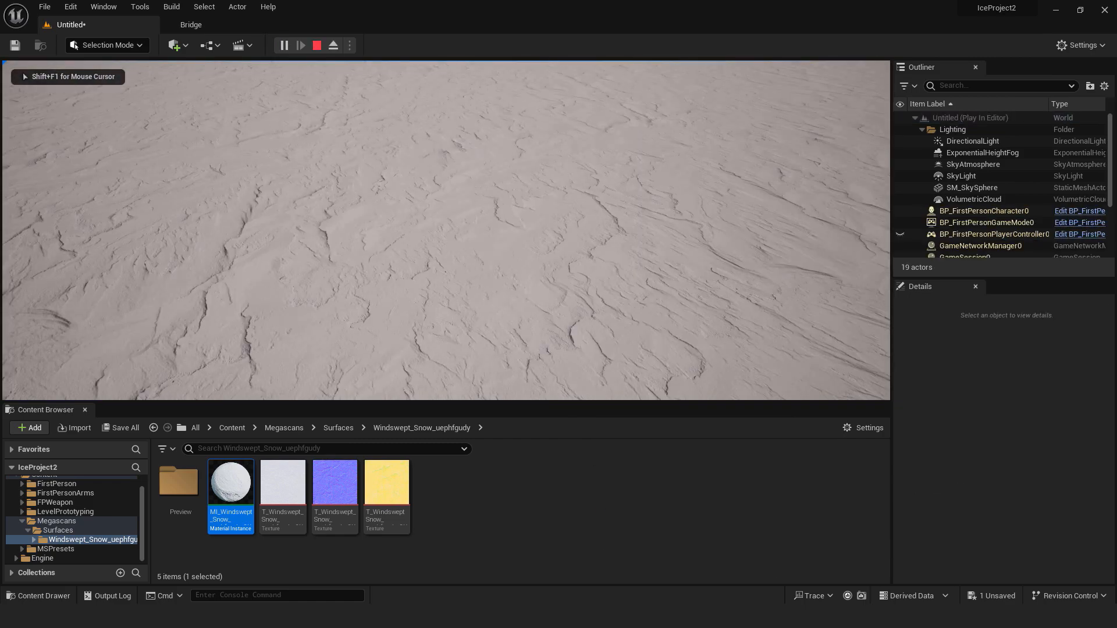
{"action": "left_click", "coordinate": [316, 45]}
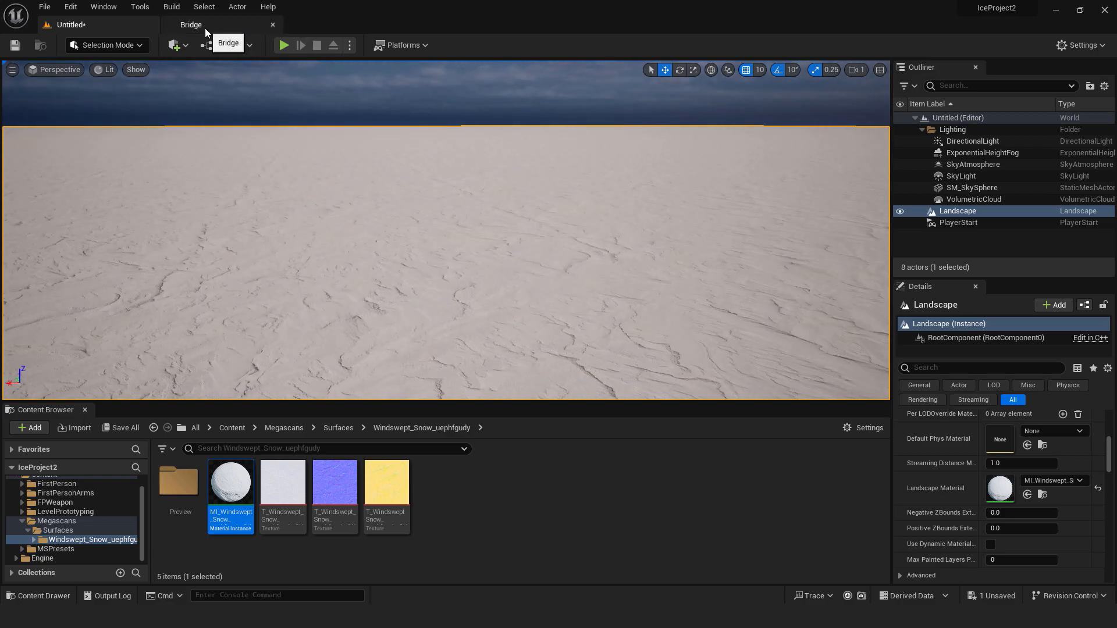
Add Ice Cliff models from the Arctic Ice and Snow collection to form a cliff wall on the landscape.
{"action": "left_click", "coordinate": [189, 24]}
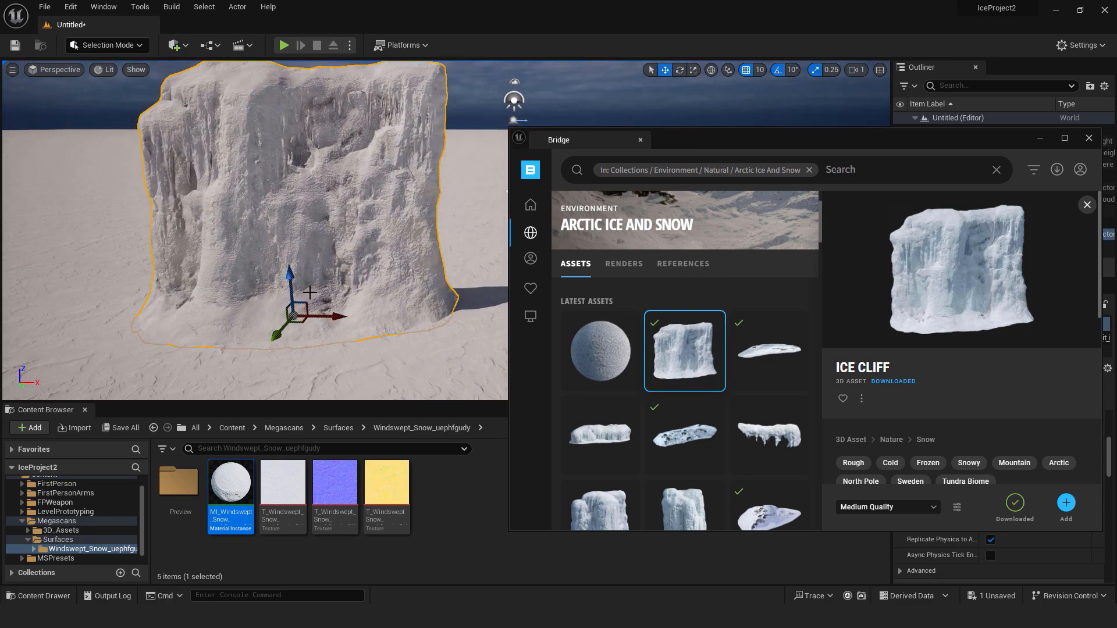
{"action": "mouse_move", "coordinate": [769, 349]}
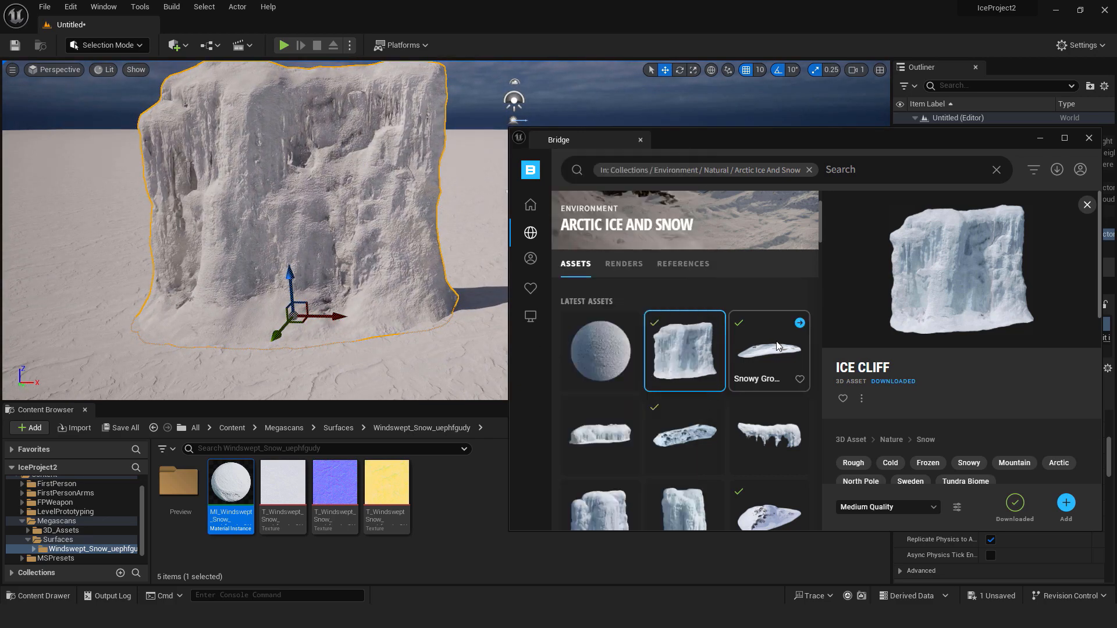
{"action": "scroll", "scroll_direction": "down", "scroll_amount": 3}
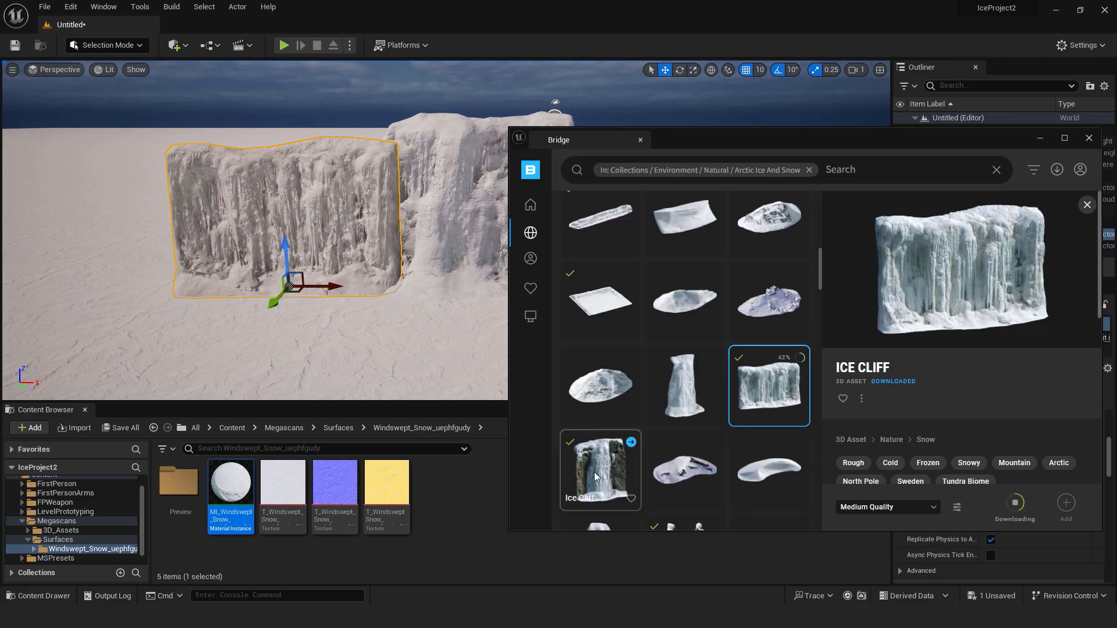
{"action": "left_click", "coordinate": [600, 469]}
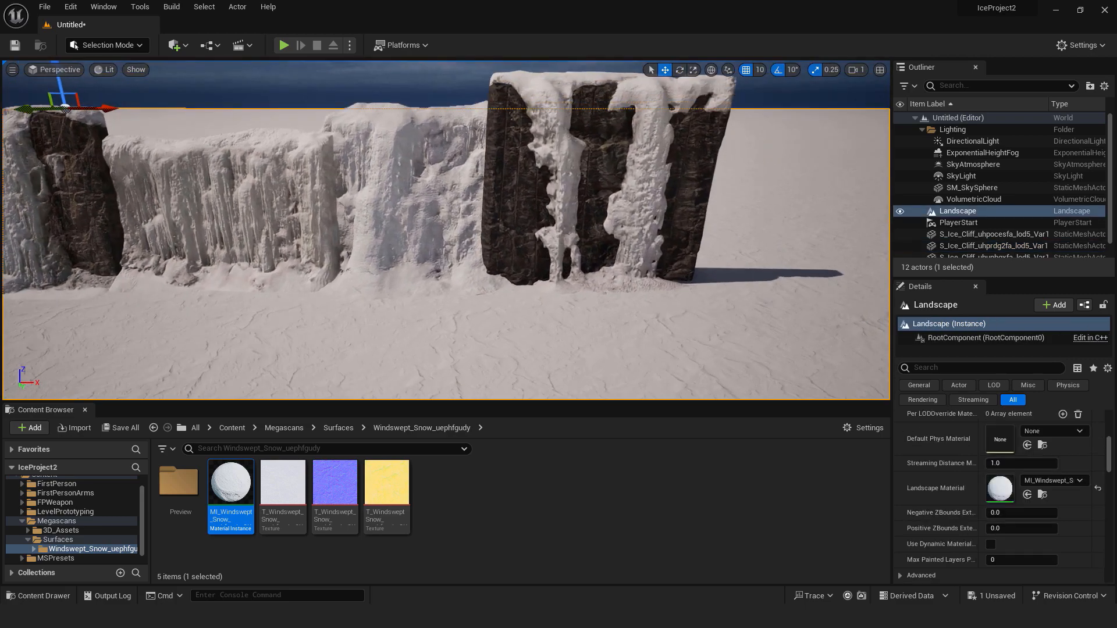
Preview the cliffs in play mode, then scale the four ice cliff meshes to 5.
{"action": "left_click", "coordinate": [284, 45]}
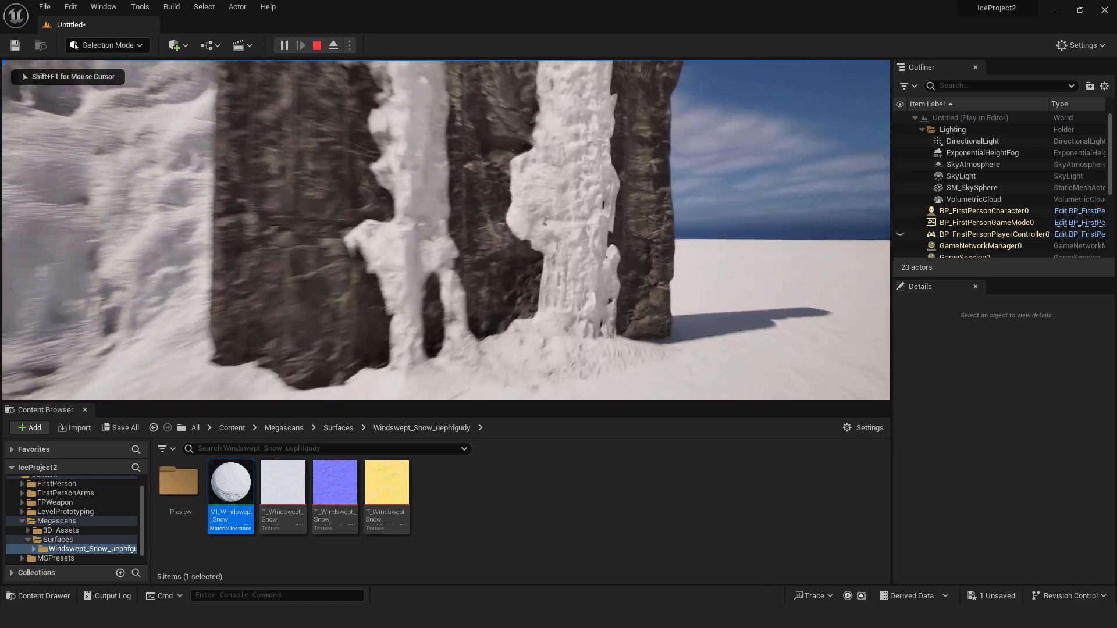
{"action": "left_click", "coordinate": [315, 45]}
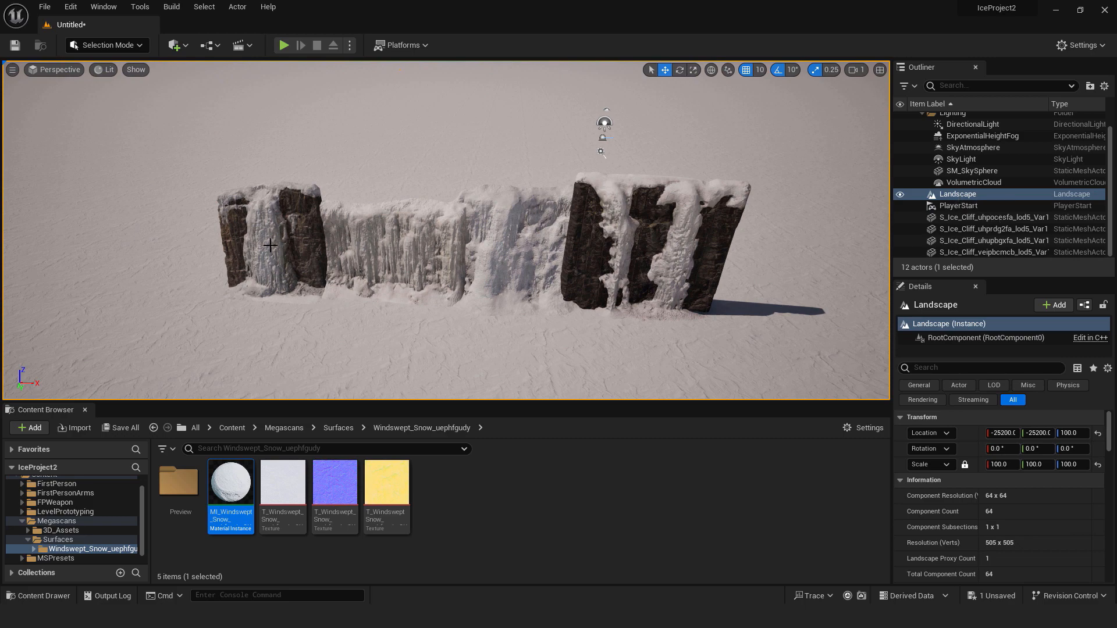
{"action": "left_click", "coordinate": [271, 249]}
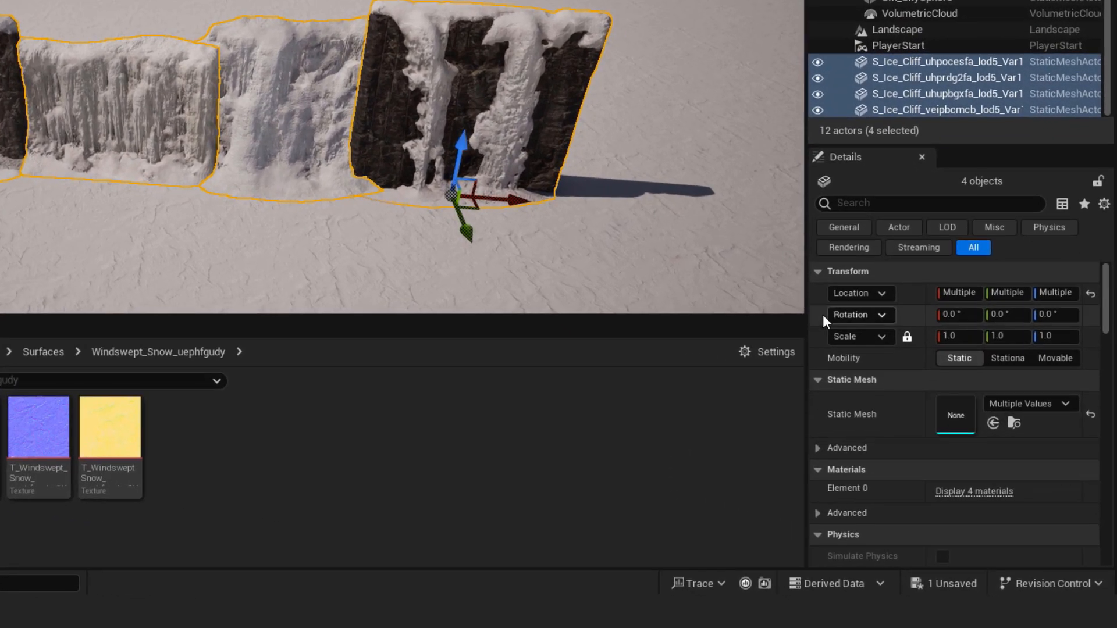
{"action": "mouse_move", "coordinate": [906, 336]}
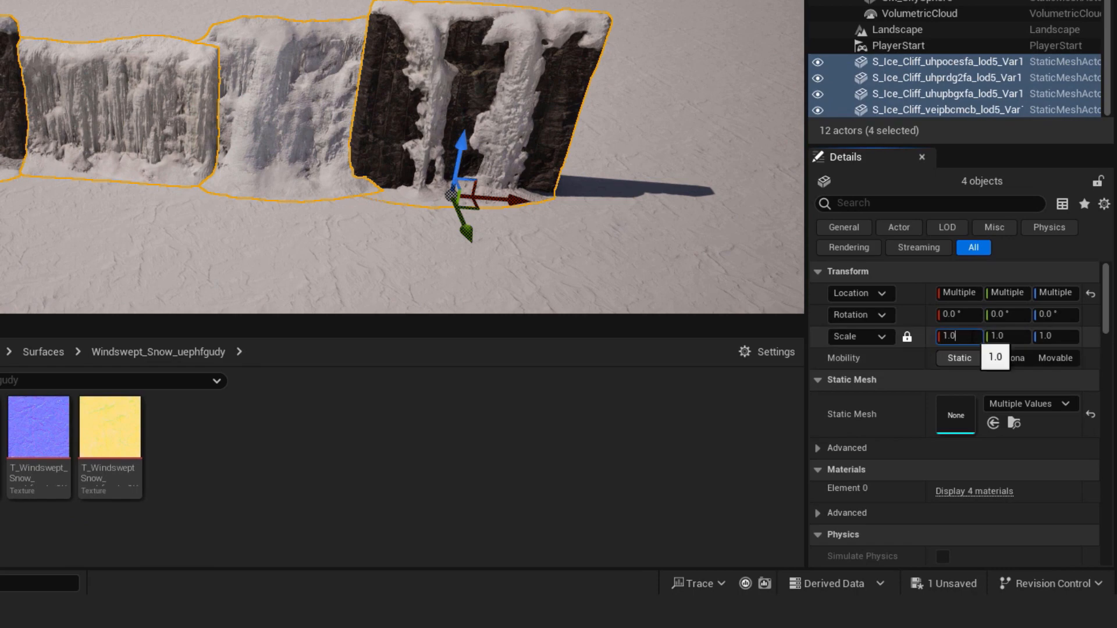
{"action": "triple_click", "coordinate": [953, 335]}
{"action": "type", "text": "5"}
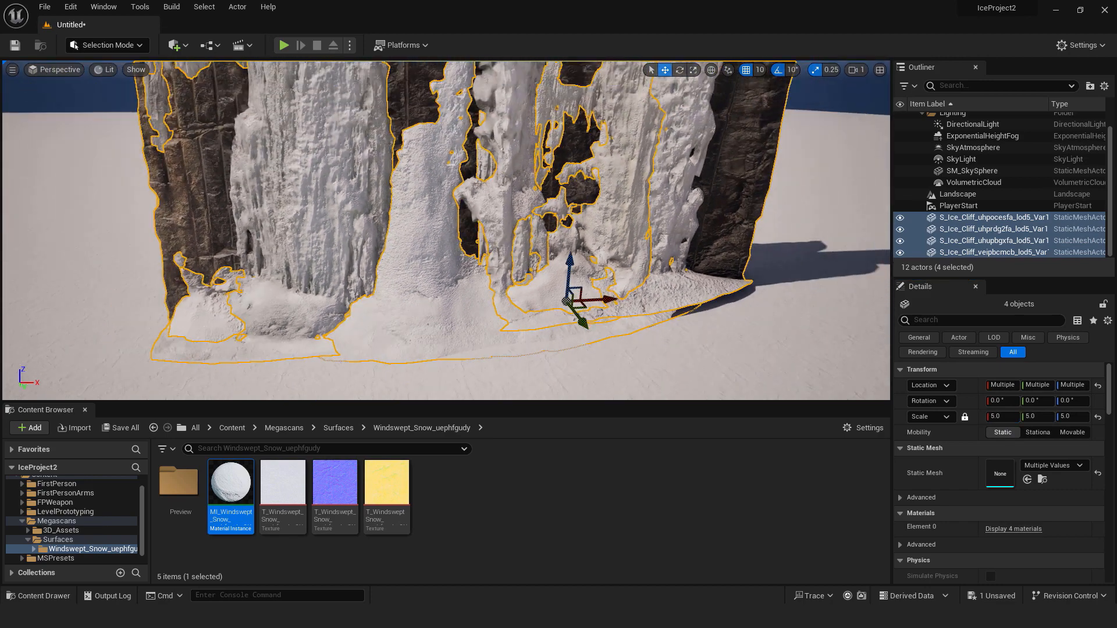
Slide individual cliff pieces against their neighbours to close the wall.
{"action": "left_click", "coordinate": [957, 194]}
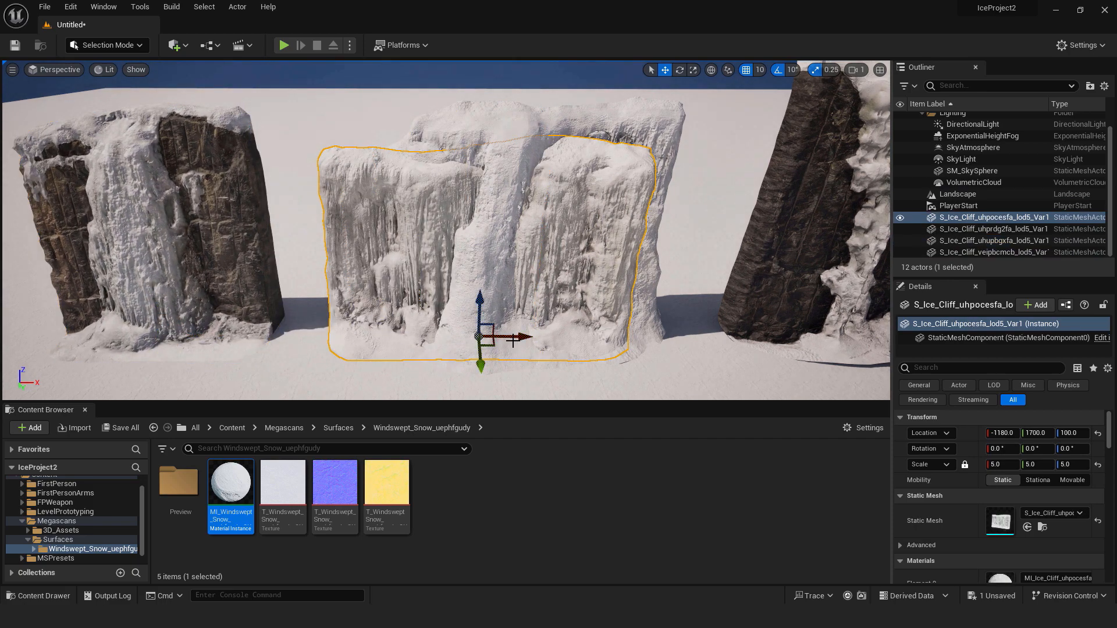
{"action": "left_click_drag", "start_coordinate": [508, 339], "coordinate": [446, 335]}
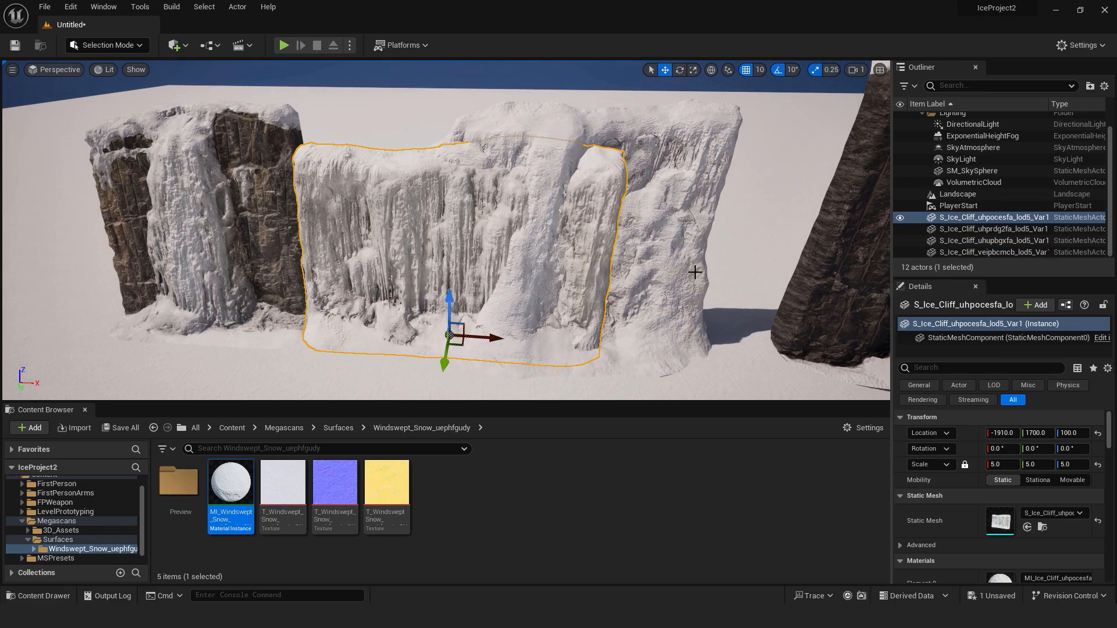
{"action": "left_click", "coordinate": [990, 252]}
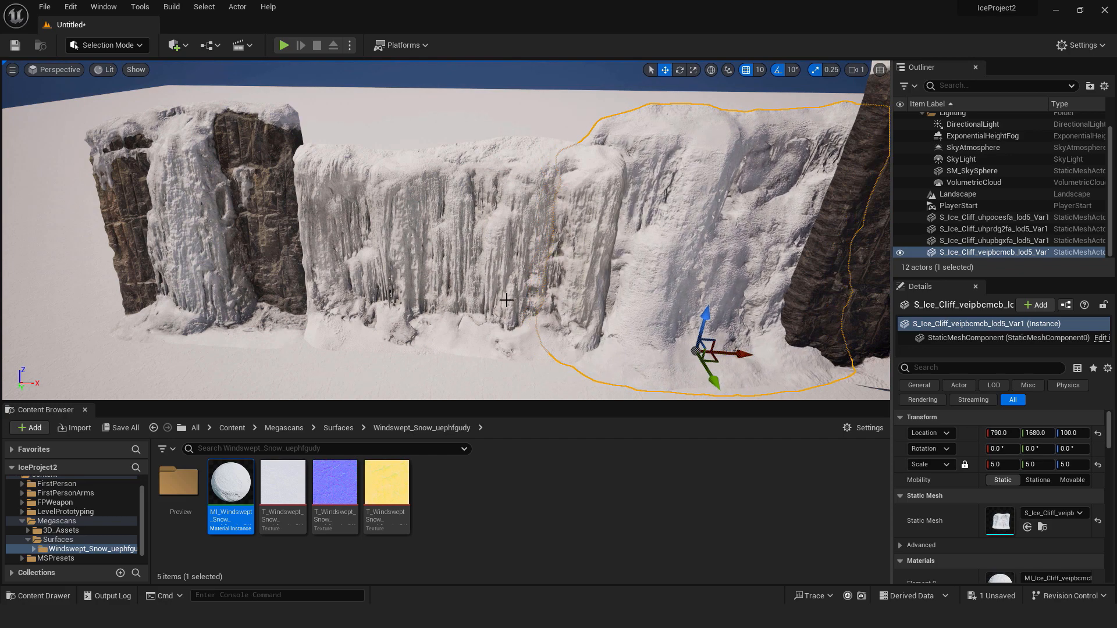
{"action": "right_click", "coordinate": [506, 299]}
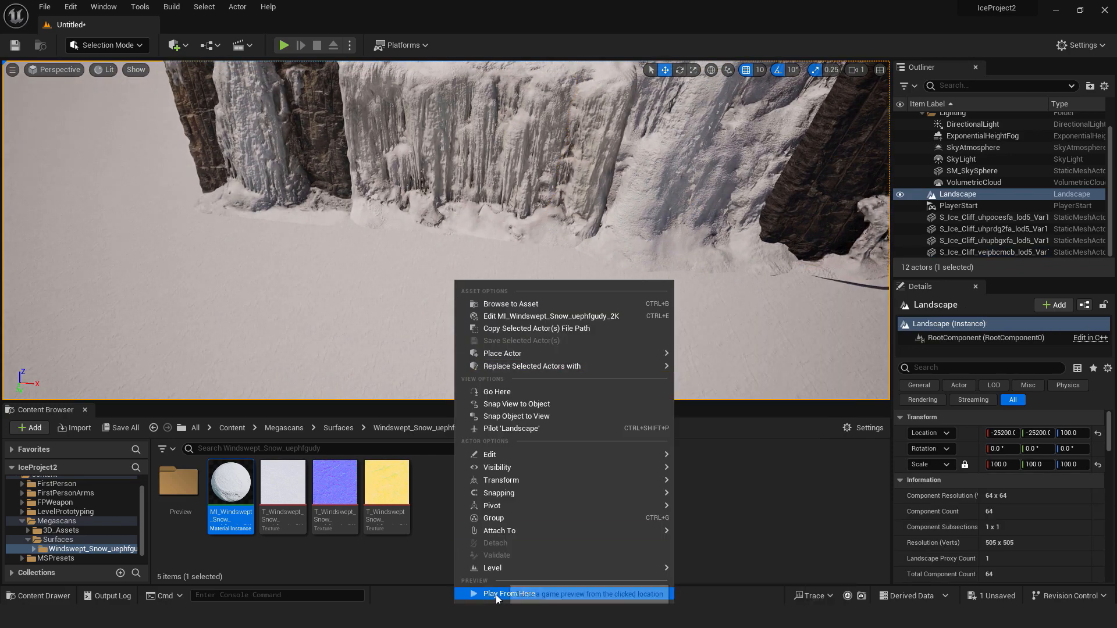
Play From Here to check the wall, then rotate and nudge cliff pieces into a gap-free angled wall.
{"action": "left_click", "coordinate": [509, 593]}
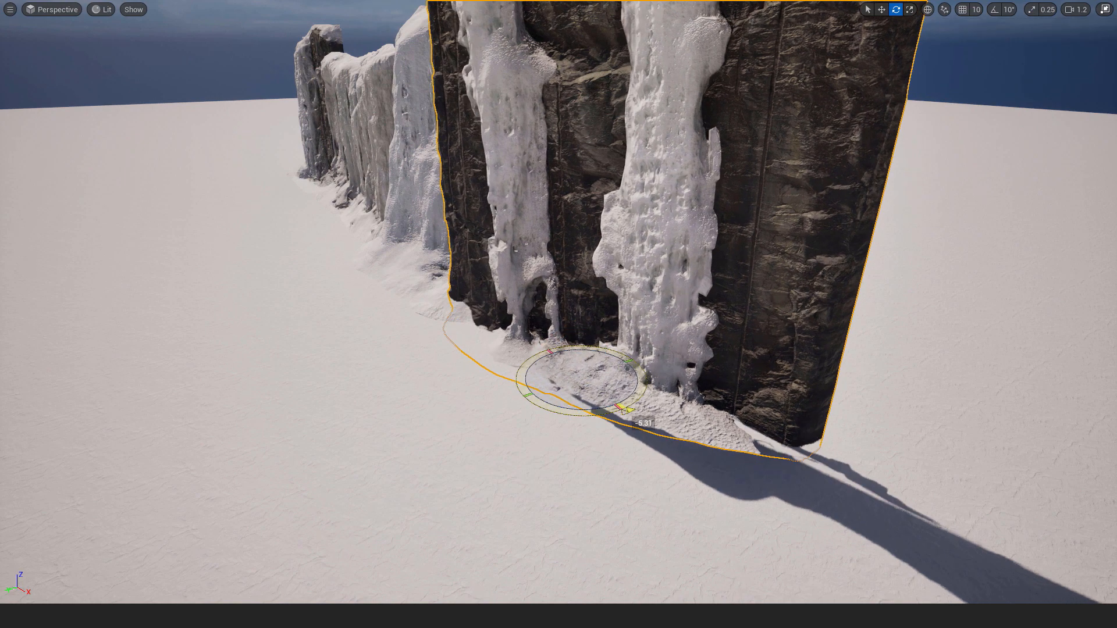
{"action": "left_click", "coordinate": [881, 10]}
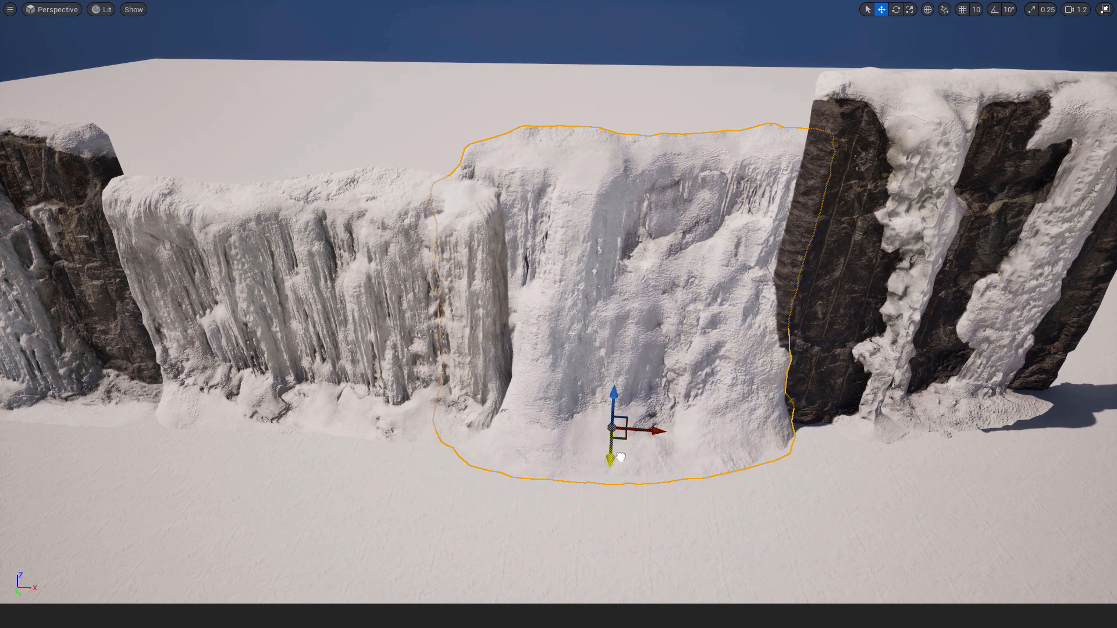
{"action": "left_click", "coordinate": [896, 9]}
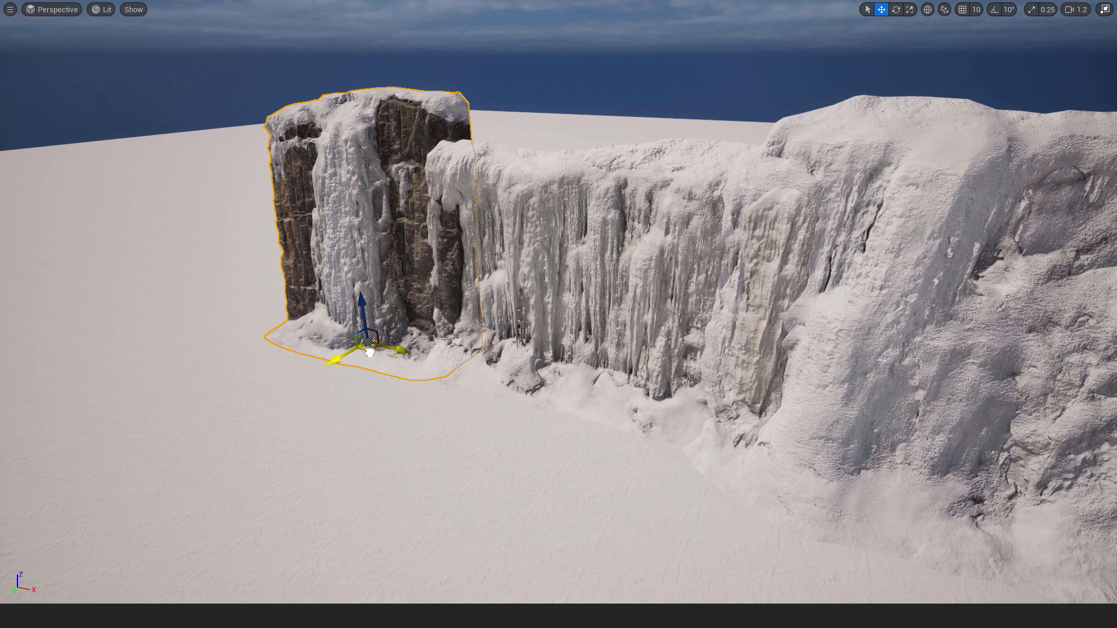
{"action": "scroll", "scroll_direction": "down", "scroll_amount": 3}
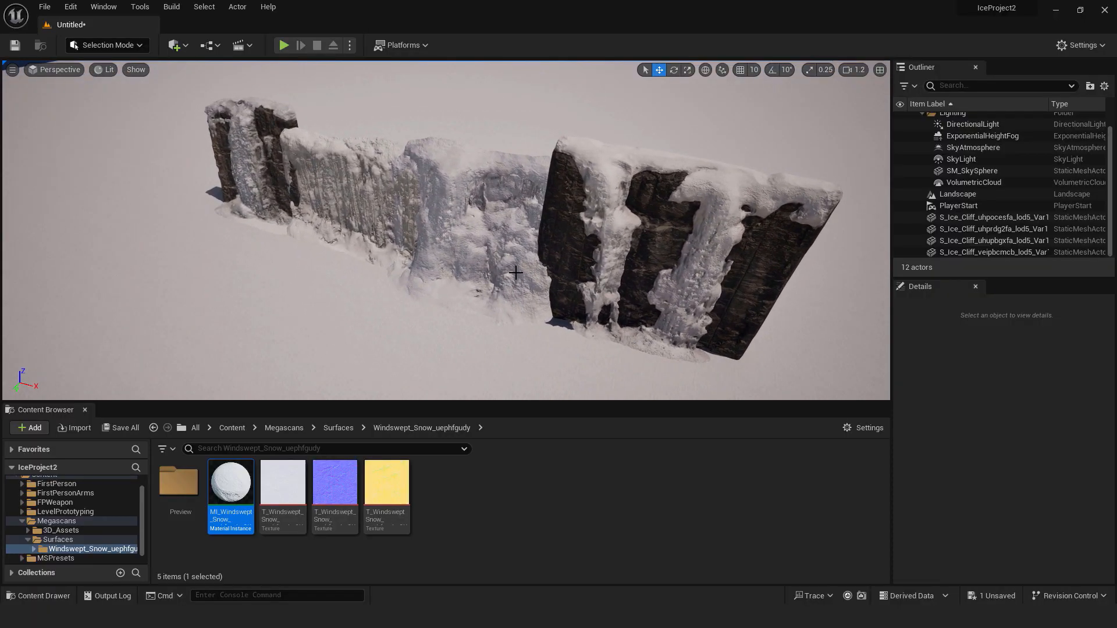
Duplicate the cliff pieces, mirror them via Actor > Transform, and move them across to form the opposite valley wall.
{"action": "left_click_drag", "start_coordinate": [516, 272], "coordinate": [588, 236]}
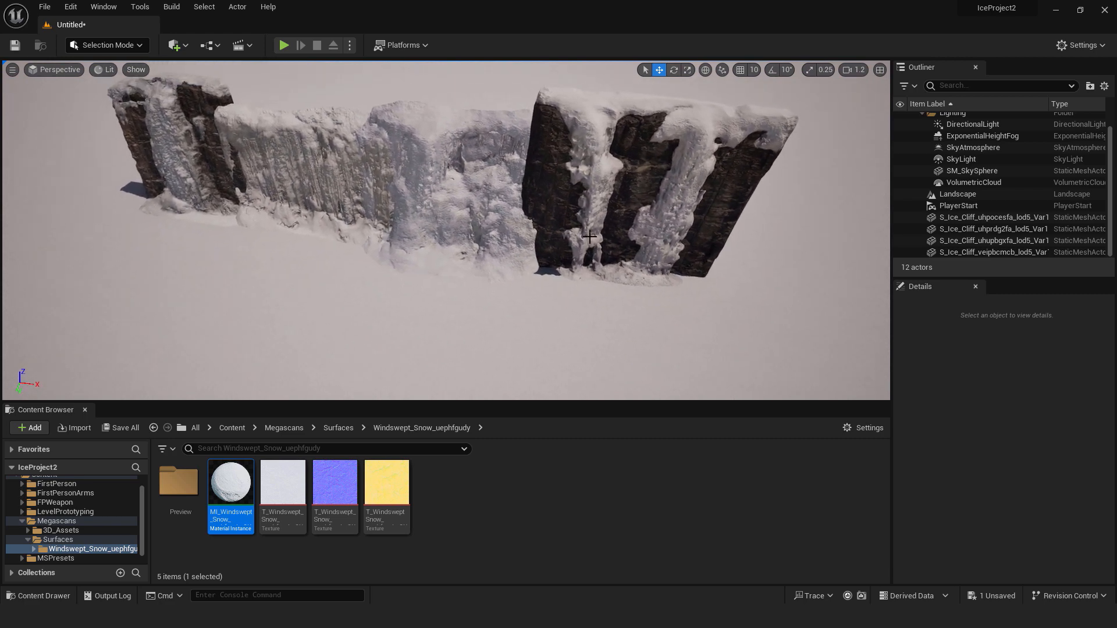
{"action": "left_click", "coordinate": [634, 185]}
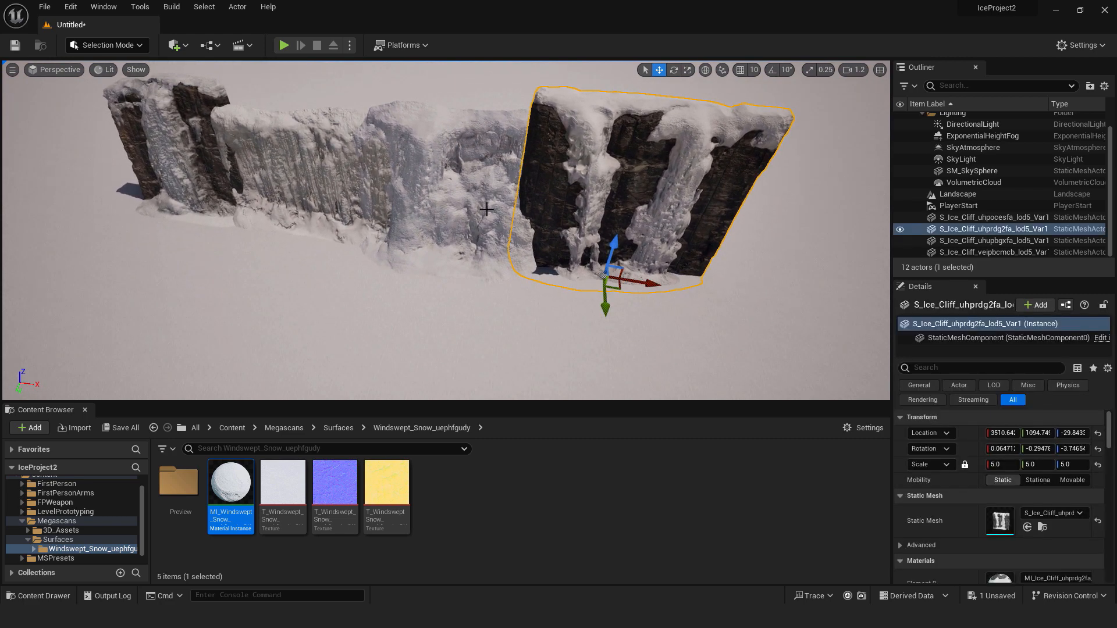
{"action": "left_click", "coordinate": [990, 251]}
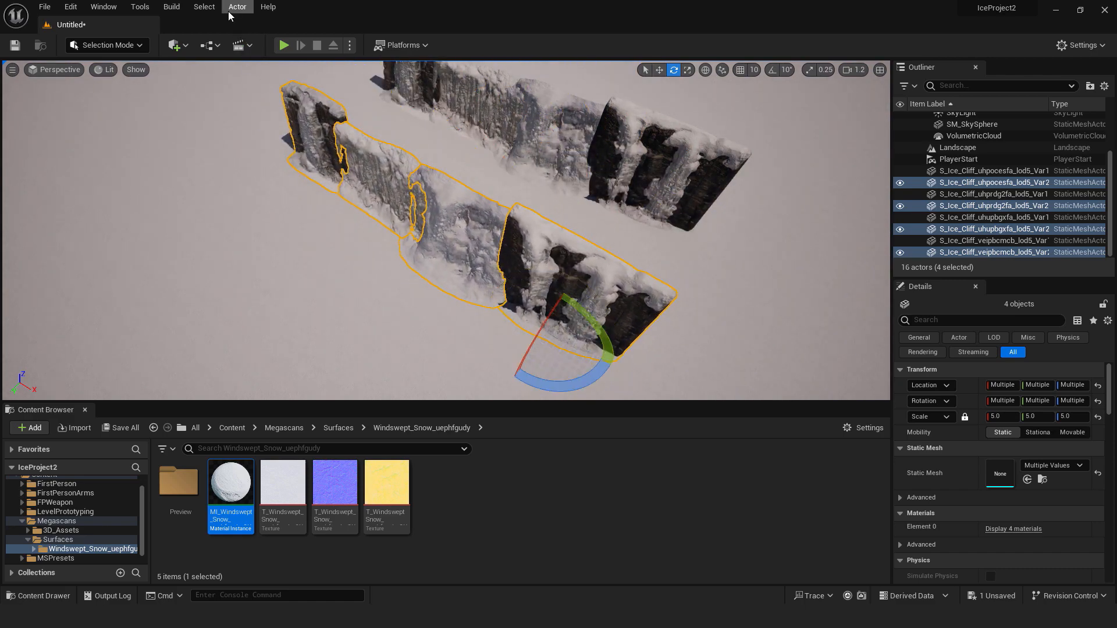
{"action": "left_click", "coordinate": [236, 7]}
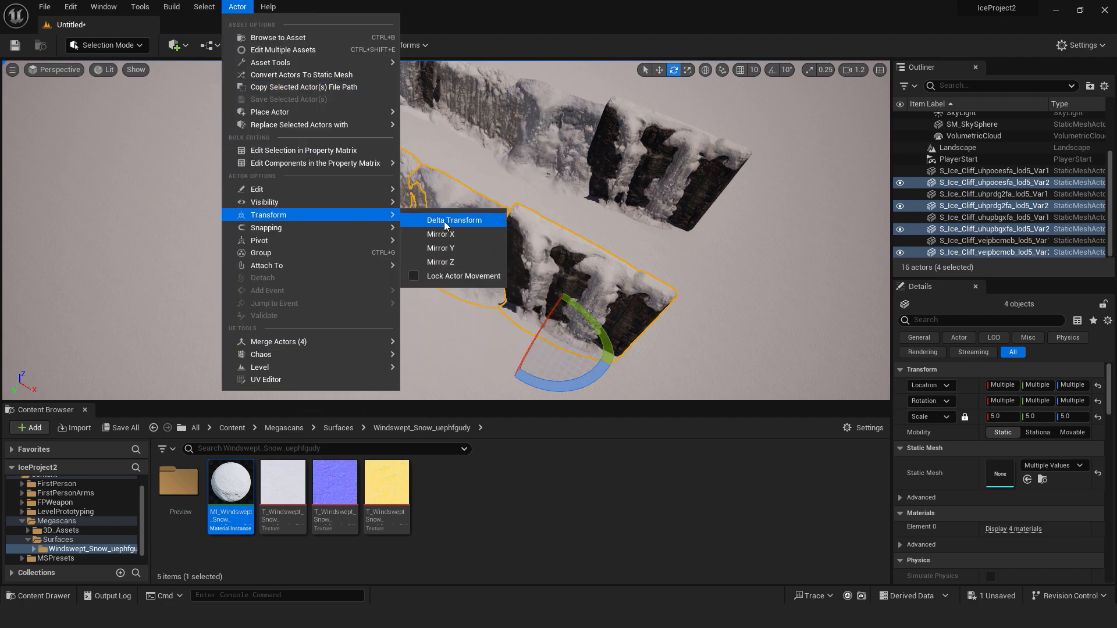
{"action": "left_click", "coordinate": [440, 234]}
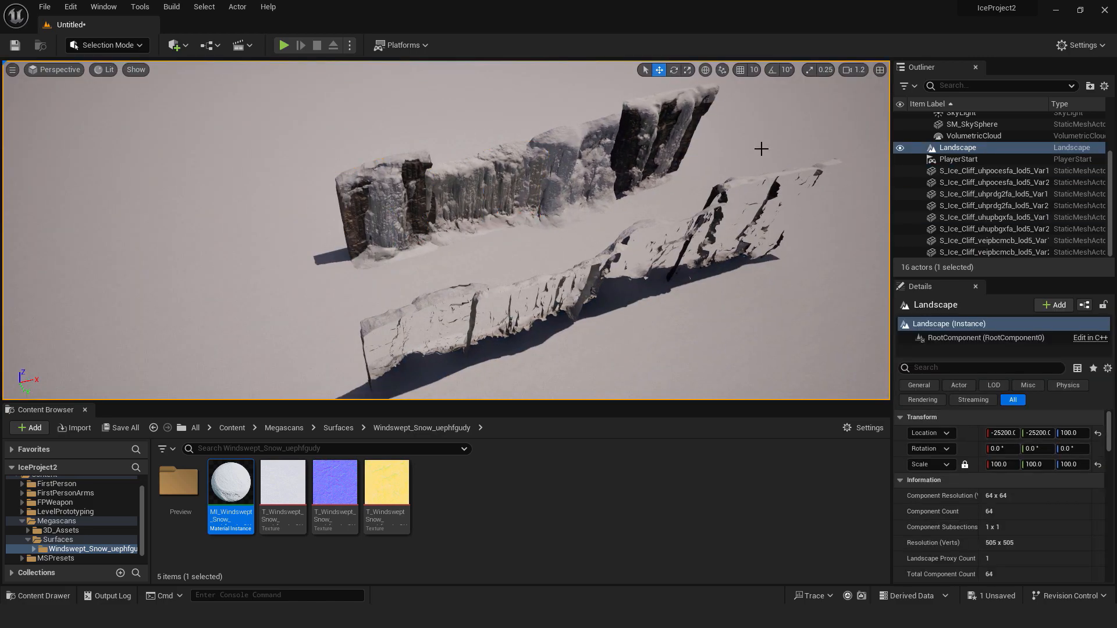
{"action": "left_click", "coordinate": [624, 142]}
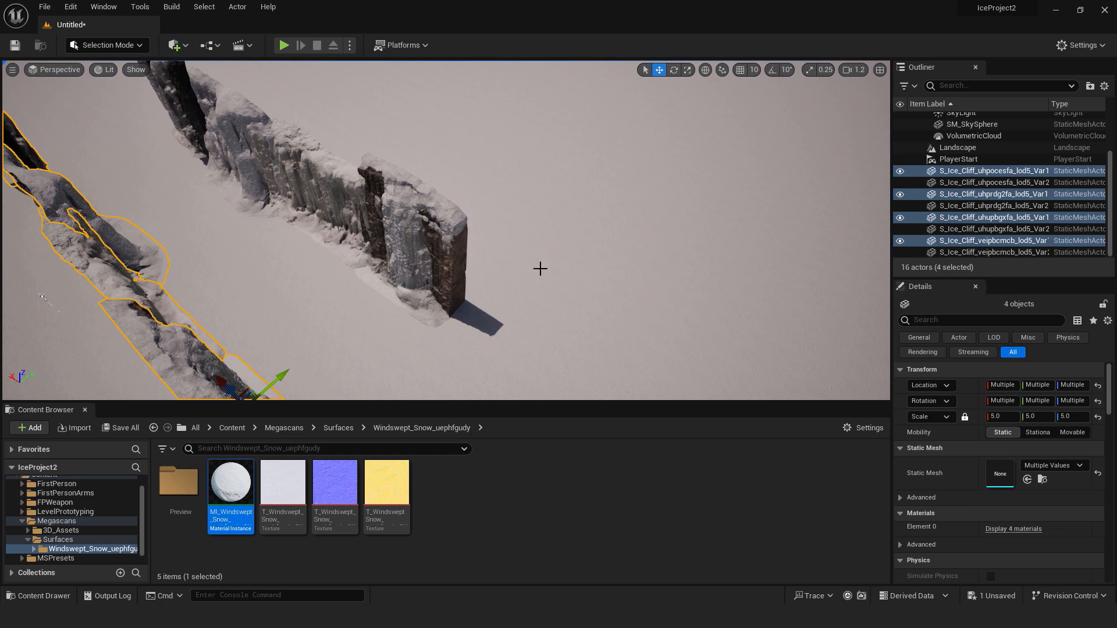
{"action": "left_click", "coordinate": [958, 148]}
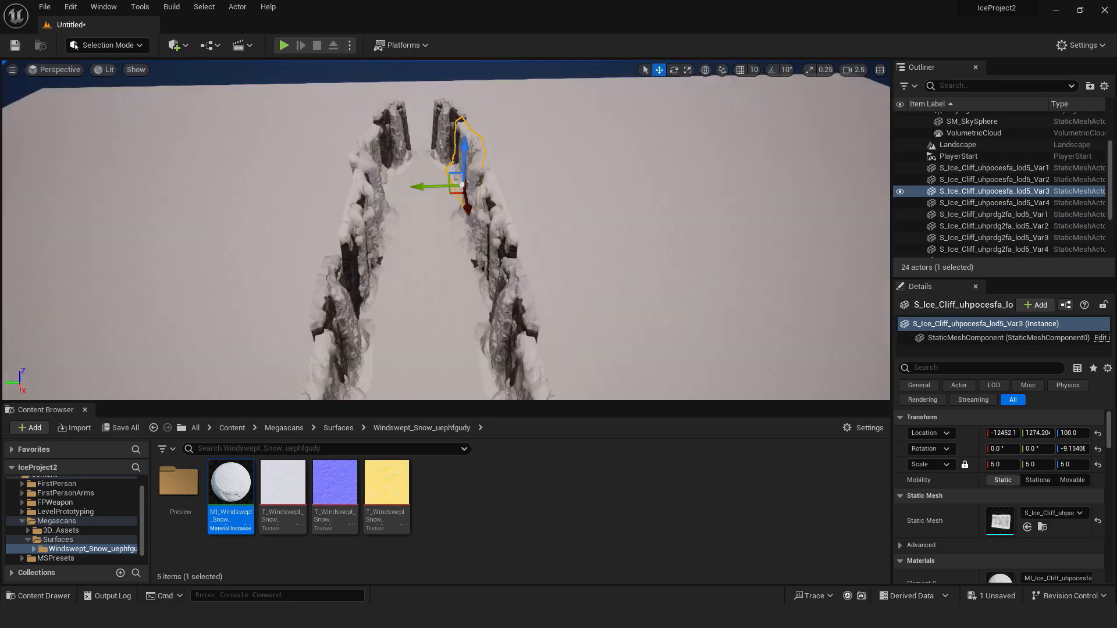
Place the Modular Snow Road mesh on the valley floor and preview it with Play From Here.
{"action": "left_click", "coordinate": [957, 144]}
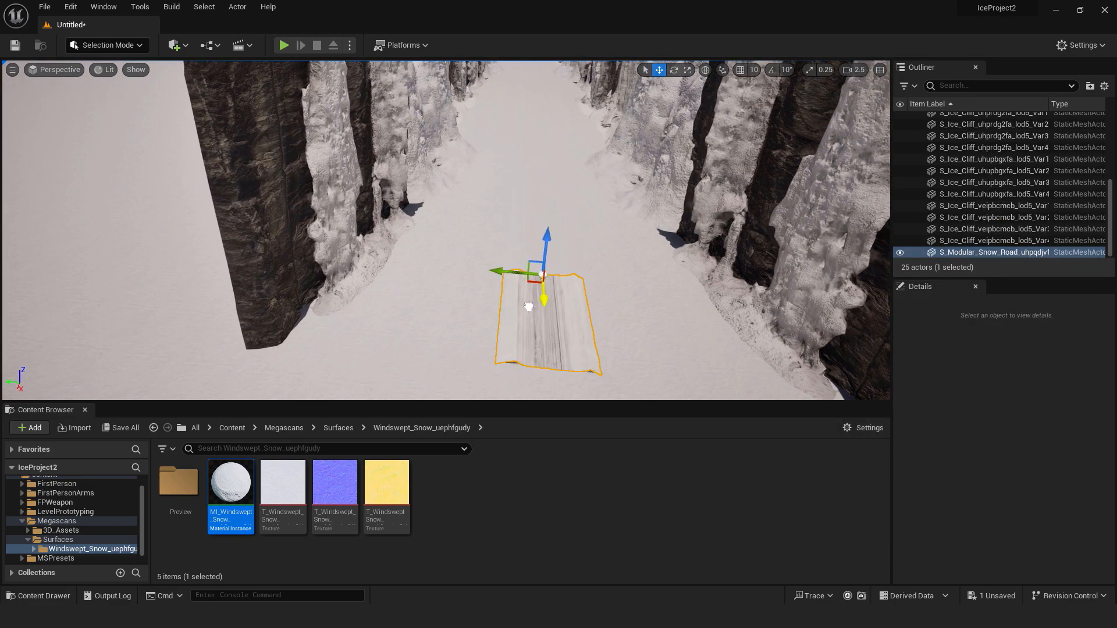
{"action": "right_click", "coordinate": [528, 306]}
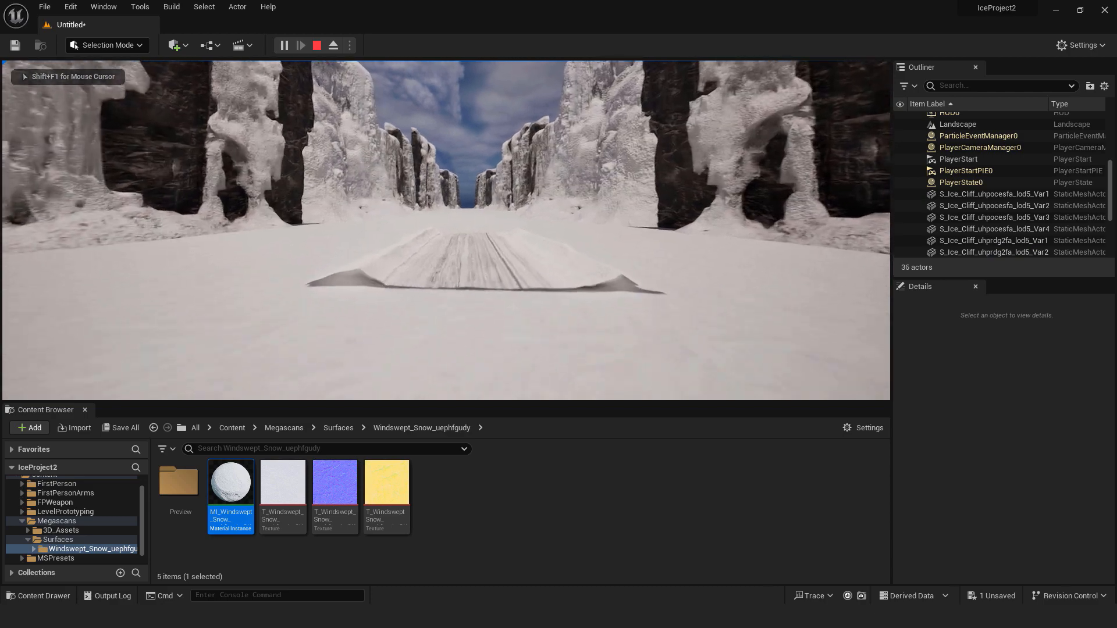
{"action": "left_click", "coordinate": [316, 46]}
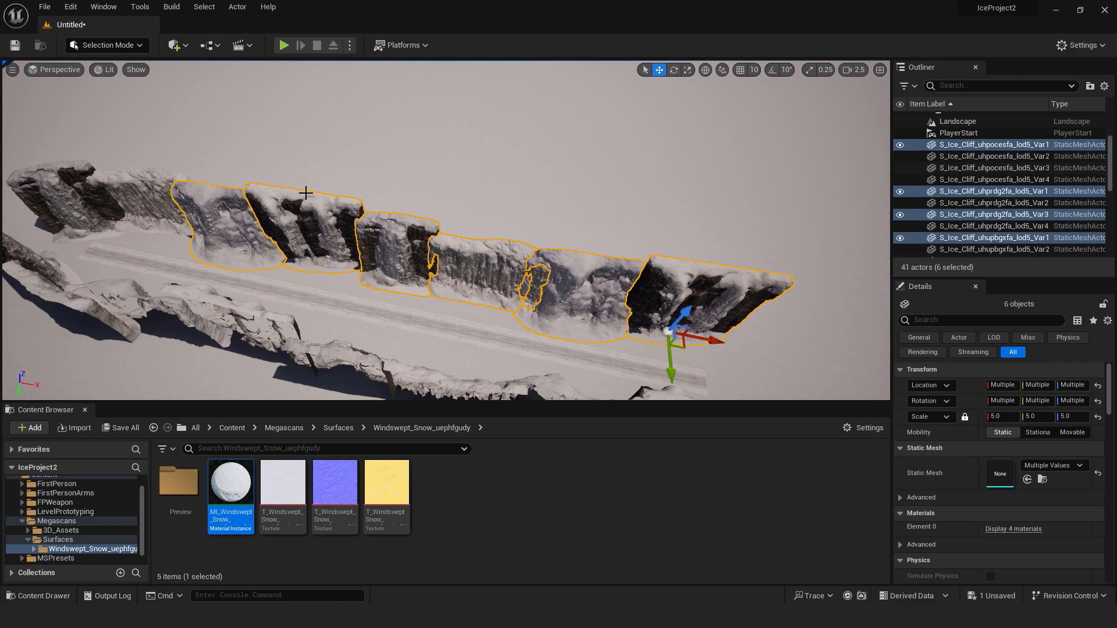
Adjust more cliff pieces along the valley and play-test the long canyon road end to end.
{"action": "left_click", "coordinate": [992, 225]}
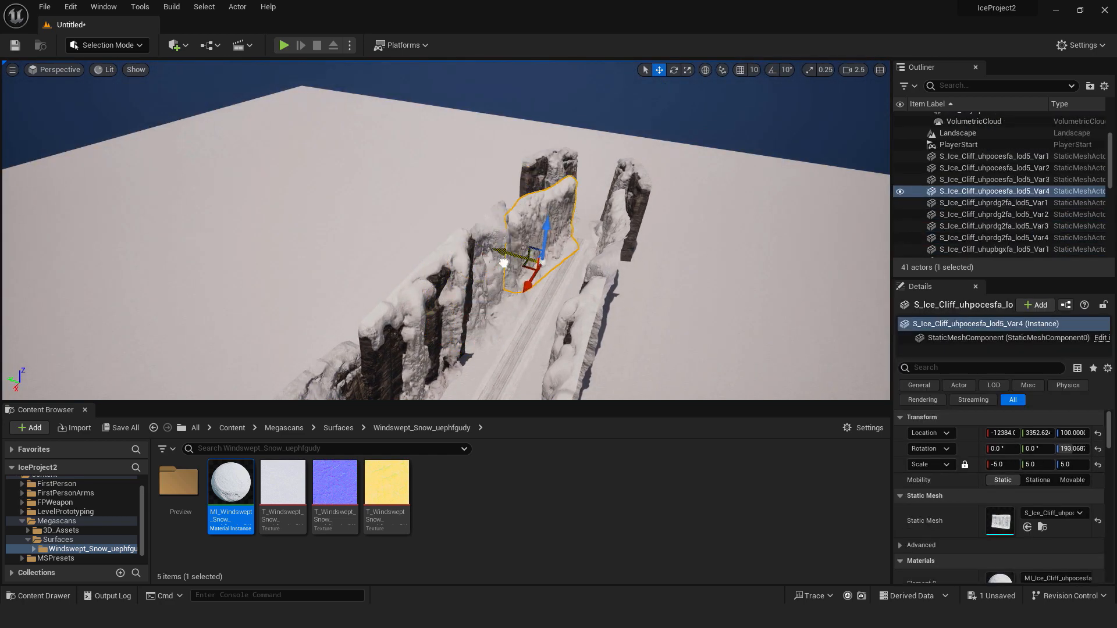
{"action": "left_click", "coordinate": [957, 191]}
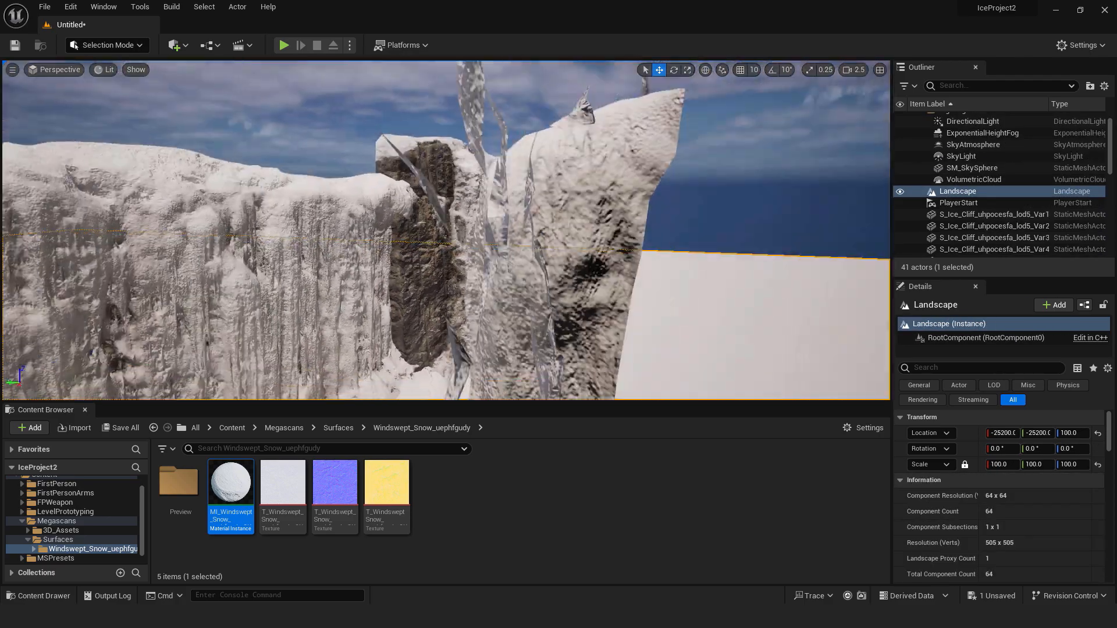
{"action": "right_click", "coordinate": [488, 235]}
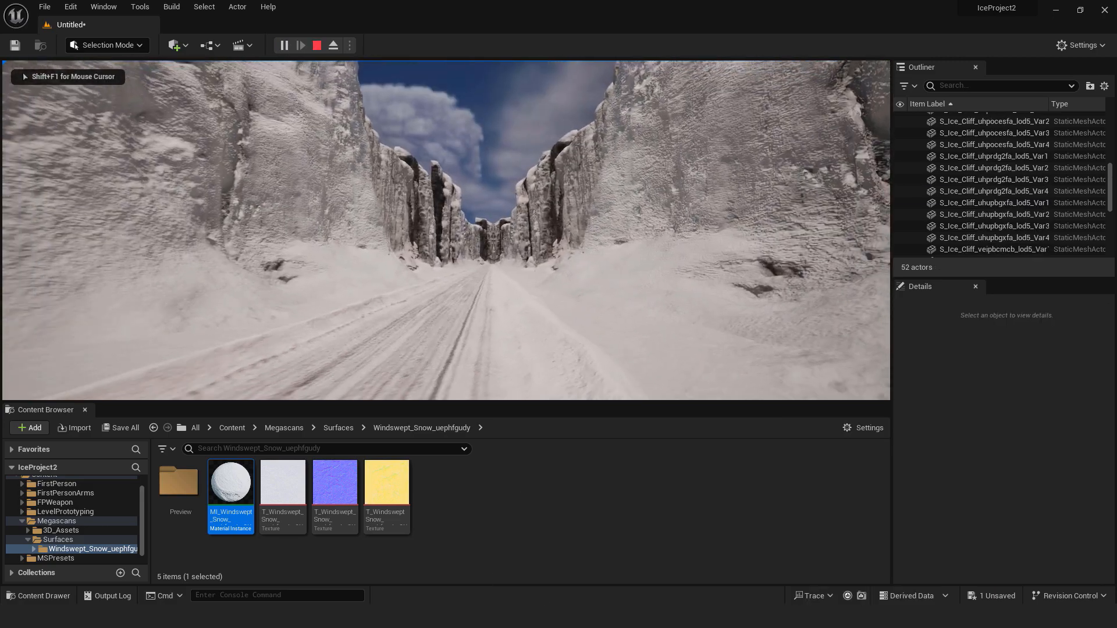
{"action": "left_click", "coordinate": [300, 45]}
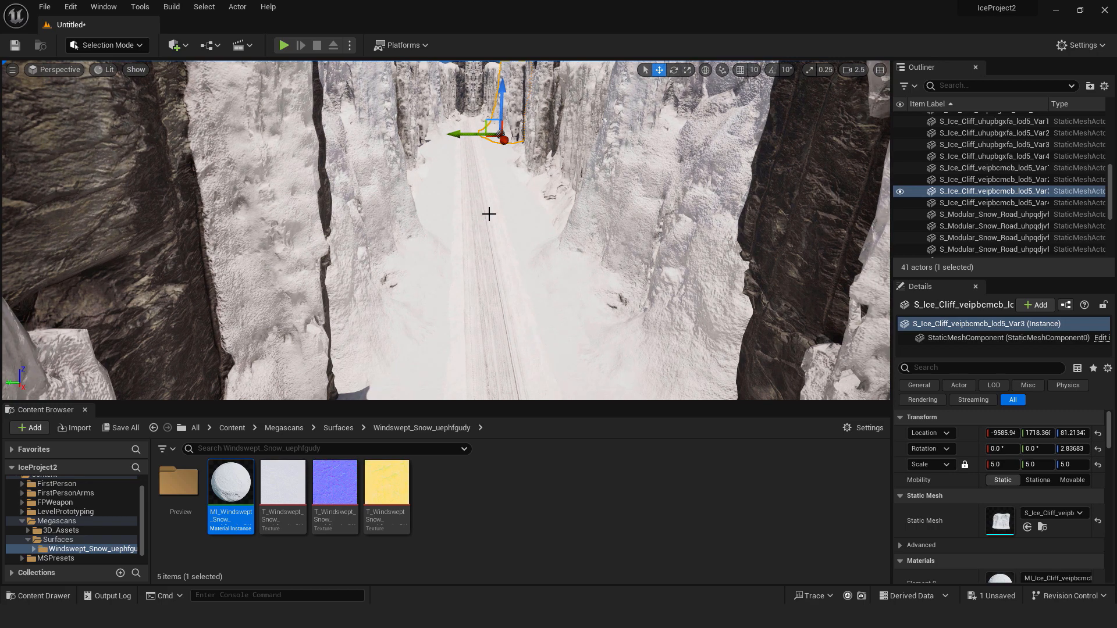
Sculpt the snowy ground beside the road into raised banks, then play-test the canyon.
{"action": "left_click", "coordinate": [135, 46]}
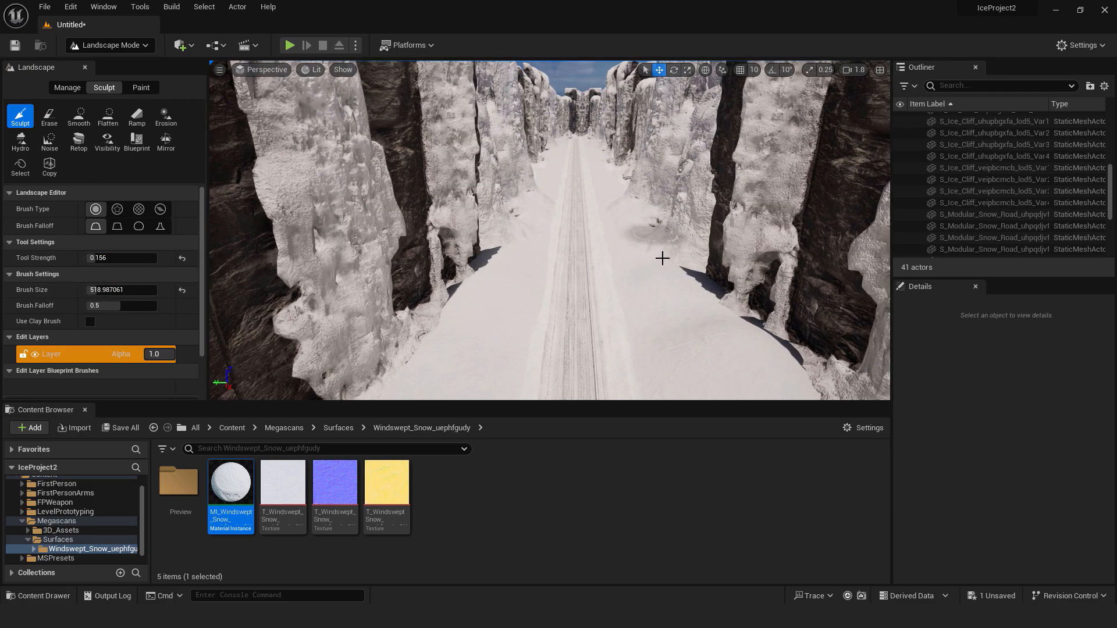
{"action": "left_click_drag", "start_coordinate": [661, 259], "coordinate": [655, 199]}
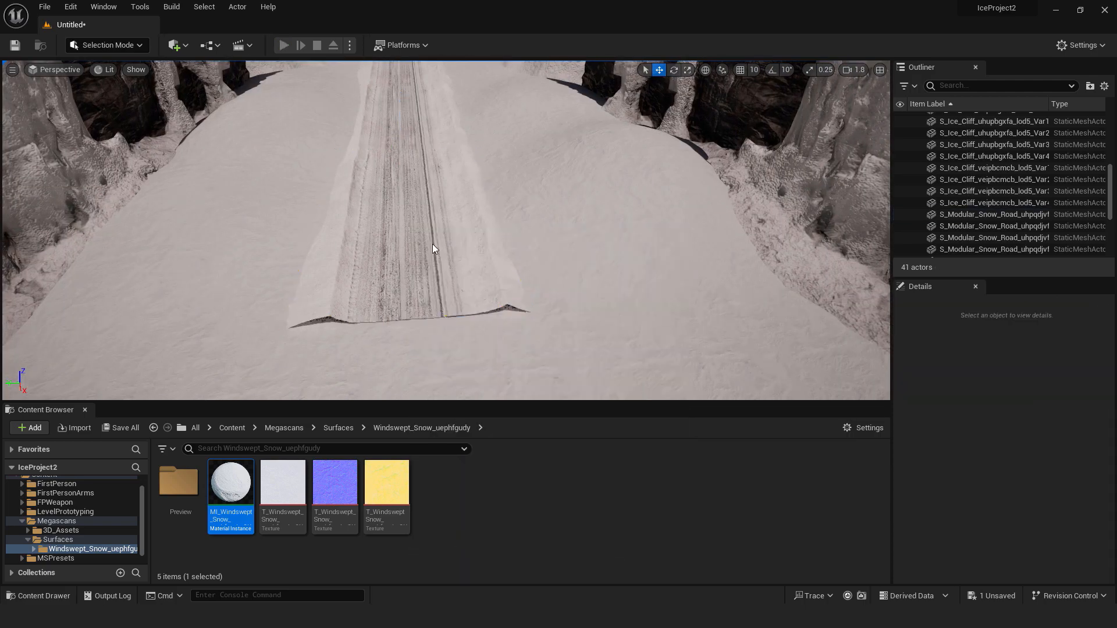
{"action": "left_click", "coordinate": [284, 46]}
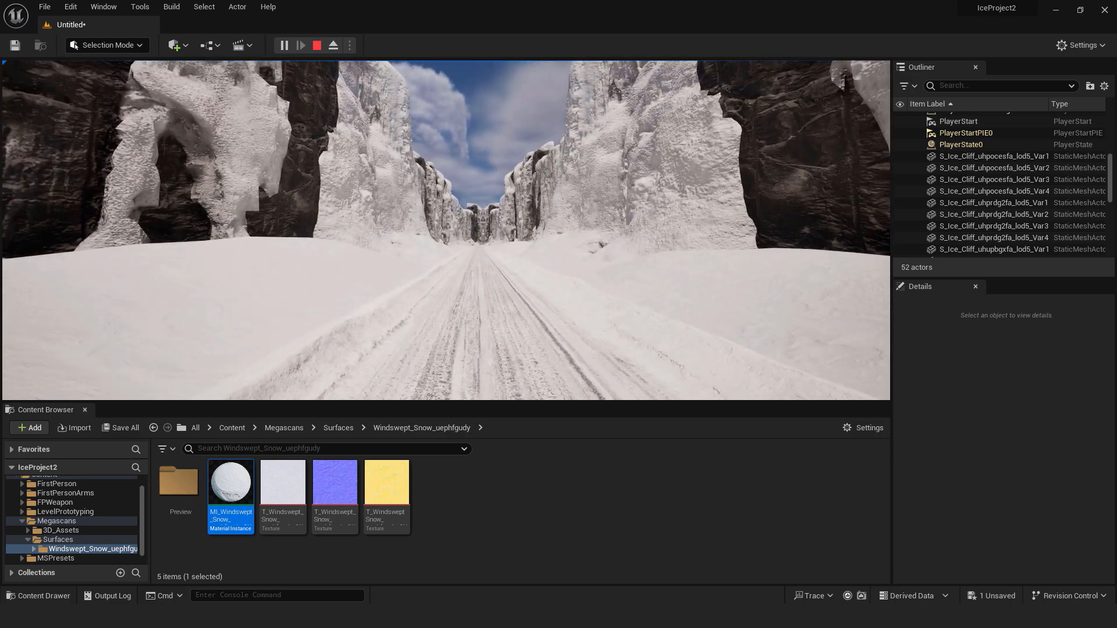
{"action": "left_click", "coordinate": [316, 45]}
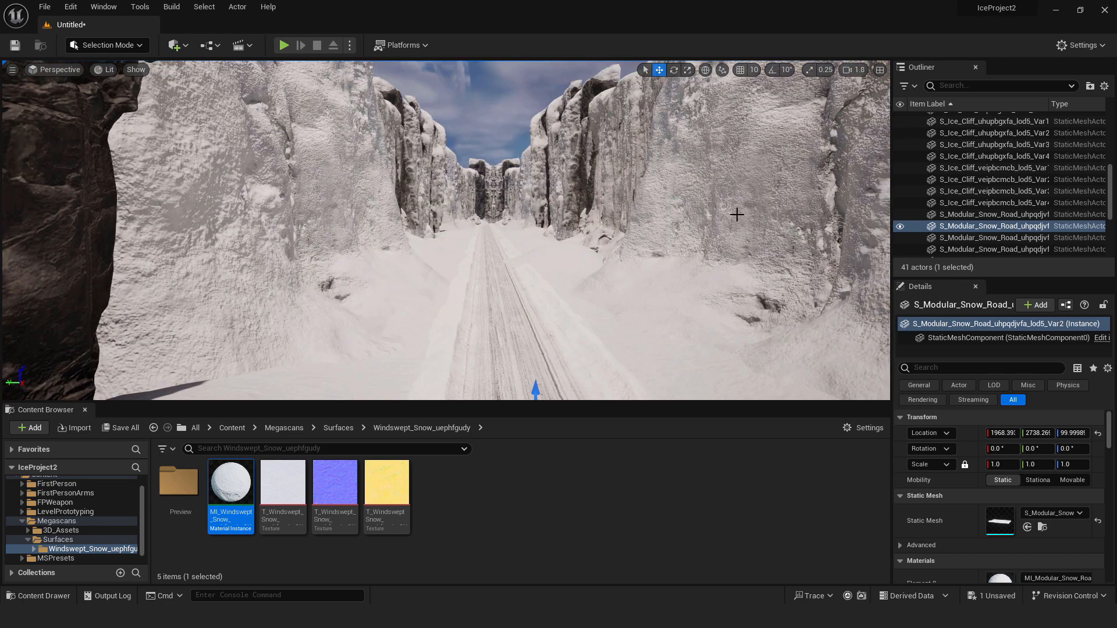
Place a PostProcessVolume and make it Infinite Extent (Unbound).
{"action": "left_click", "coordinate": [174, 45]}
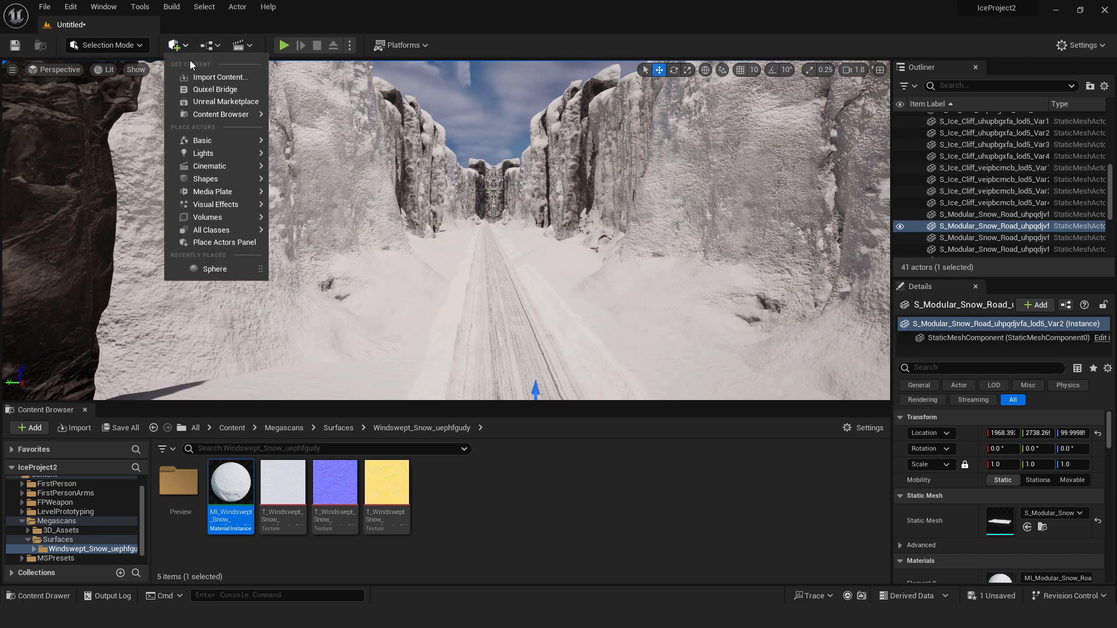
{"action": "type", "text": "post"}
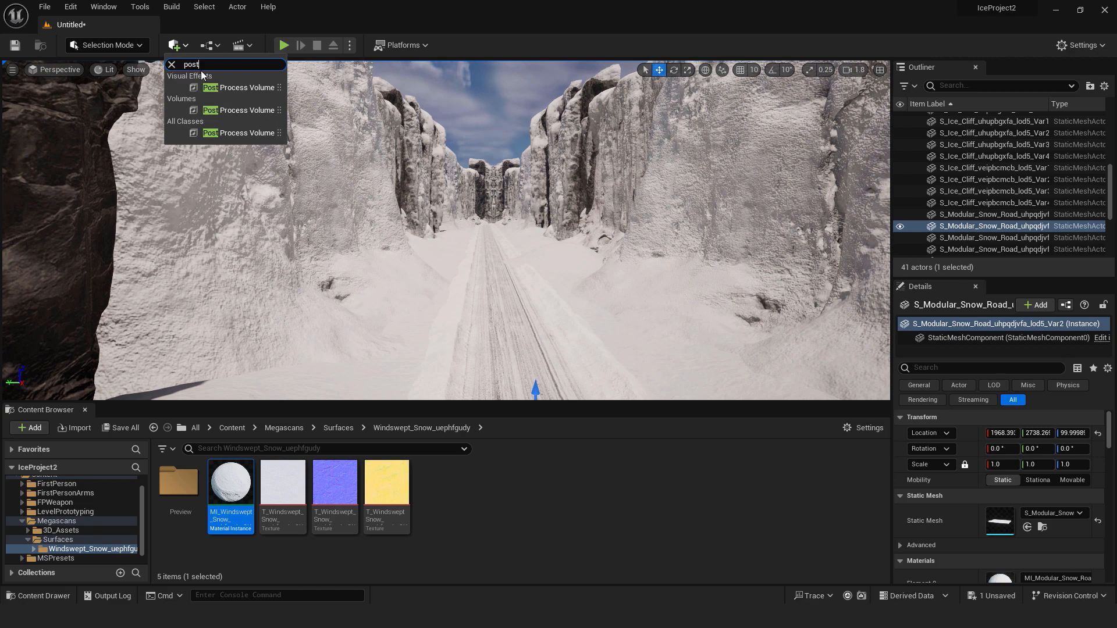
{"action": "left_click", "coordinate": [241, 87]}
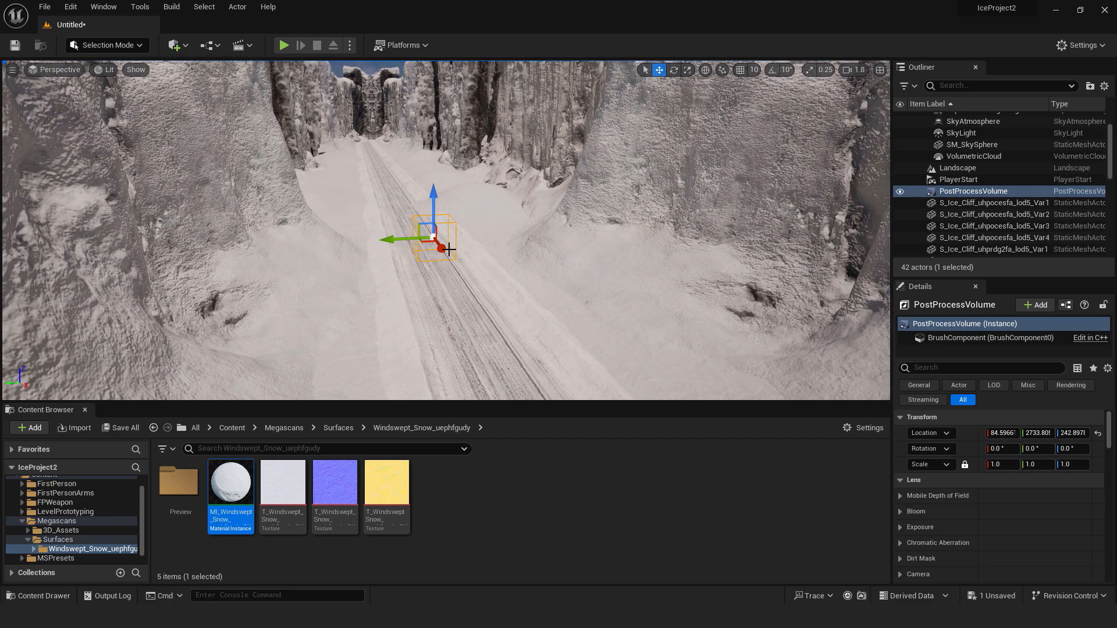
{"action": "mouse_move", "coordinate": [974, 191]}
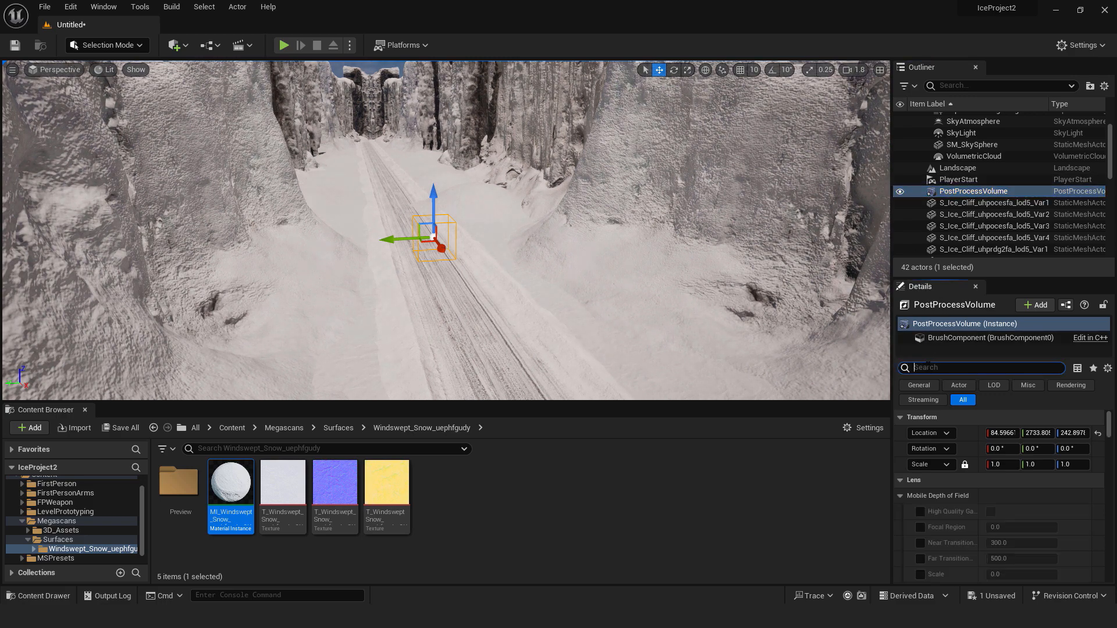
{"action": "type", "text": "exten"}
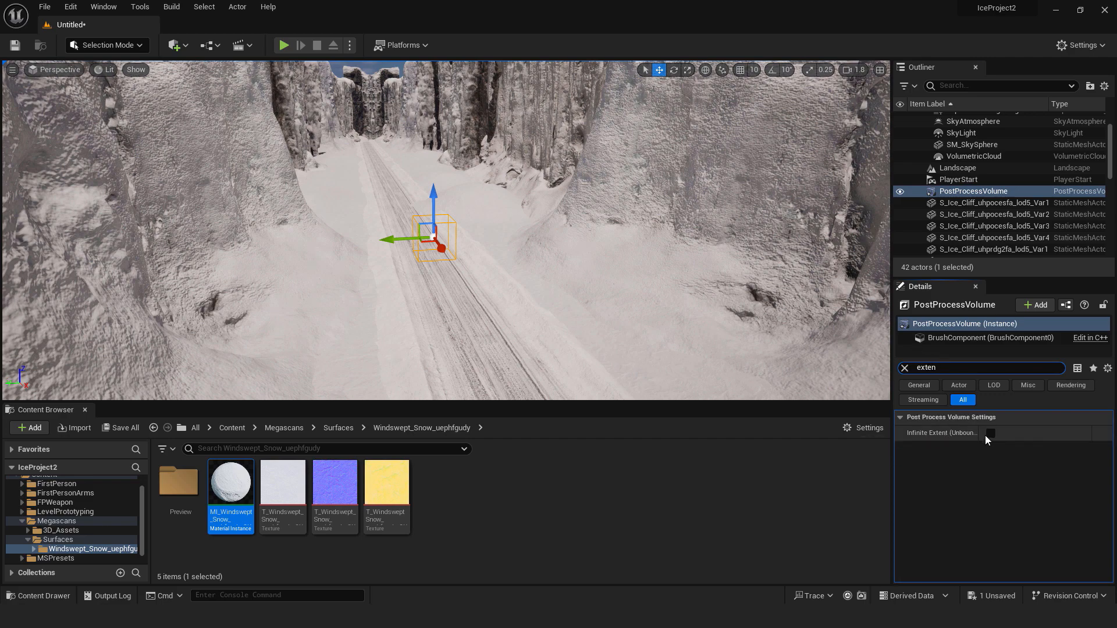
{"action": "left_click", "coordinate": [905, 367]}
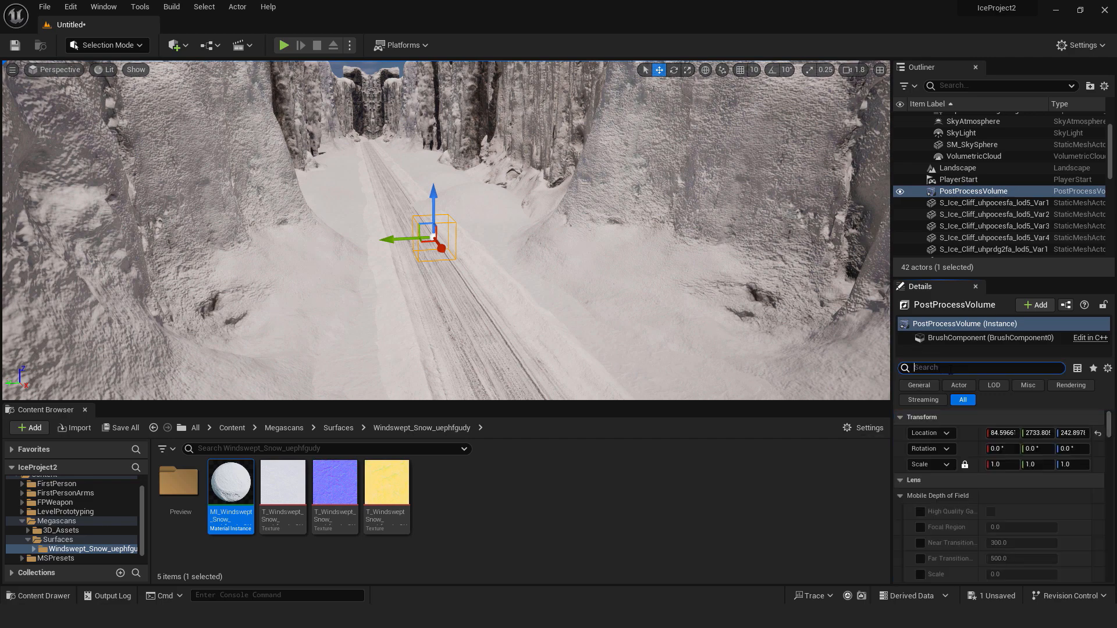
Set exposure Metering Mode to Manual with Exposure Compensation 10.
{"action": "type", "text": "exposure"}
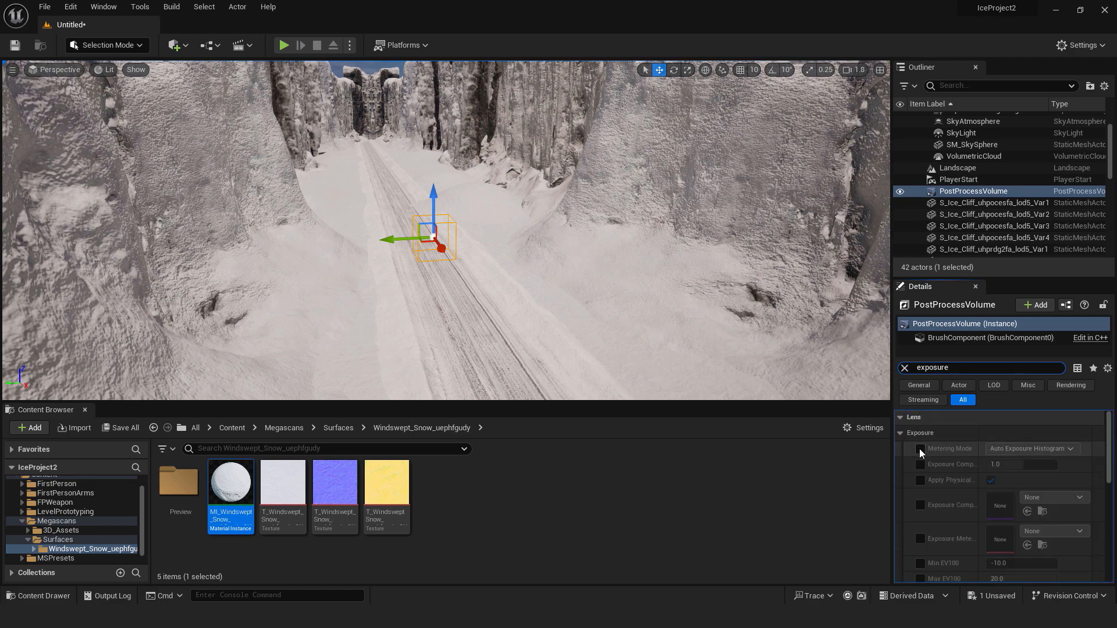
{"action": "left_click", "coordinate": [1030, 449]}
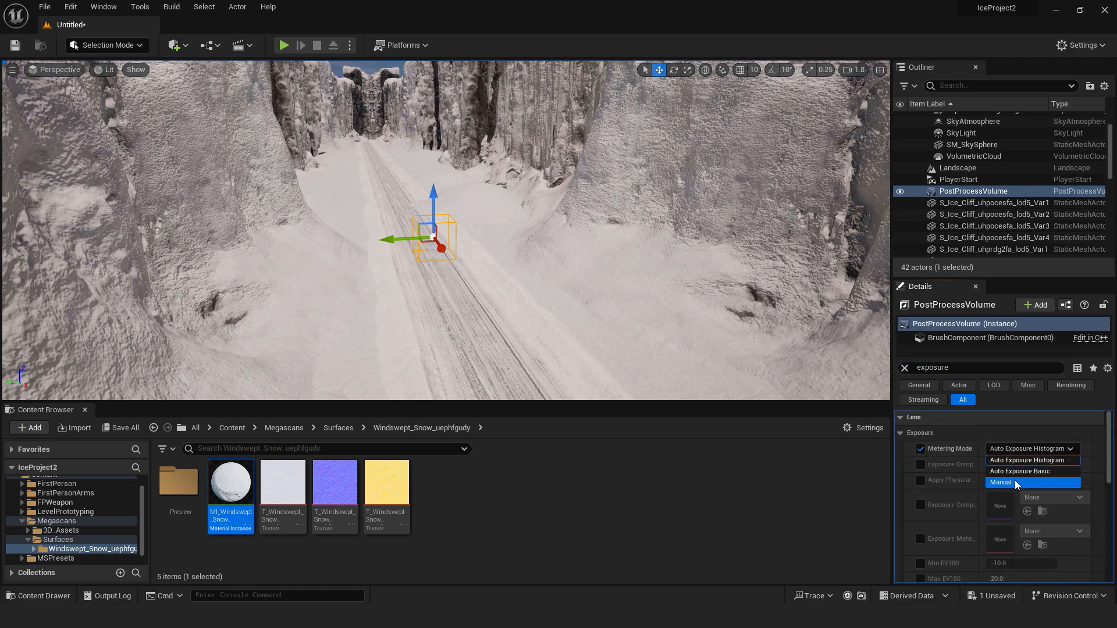
{"action": "left_click", "coordinate": [1003, 483]}
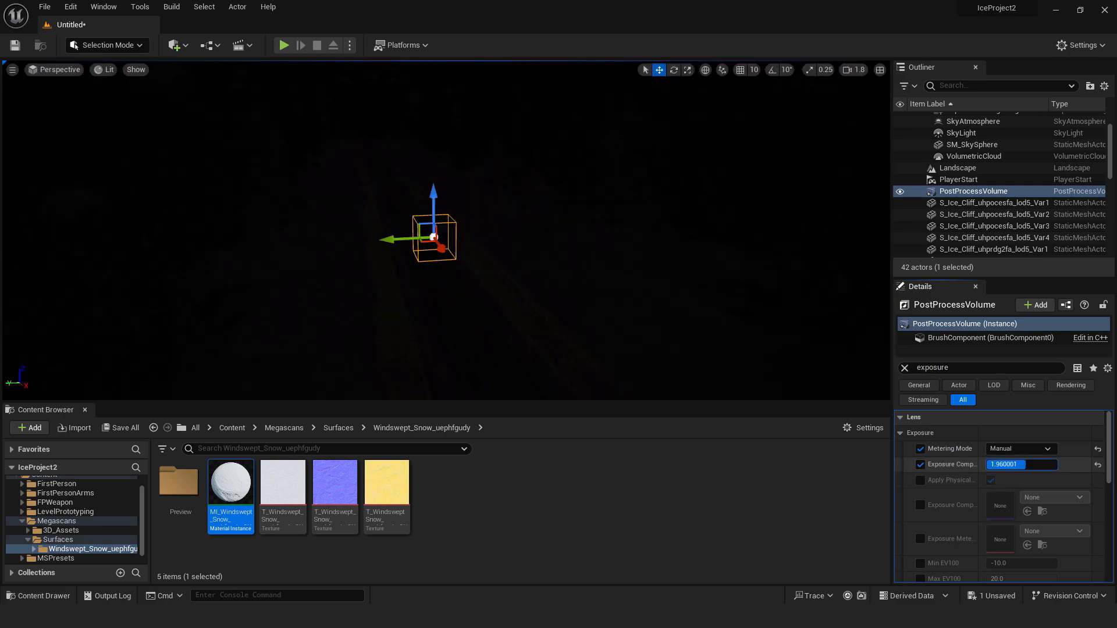
{"action": "type", "text": "10.360002"}
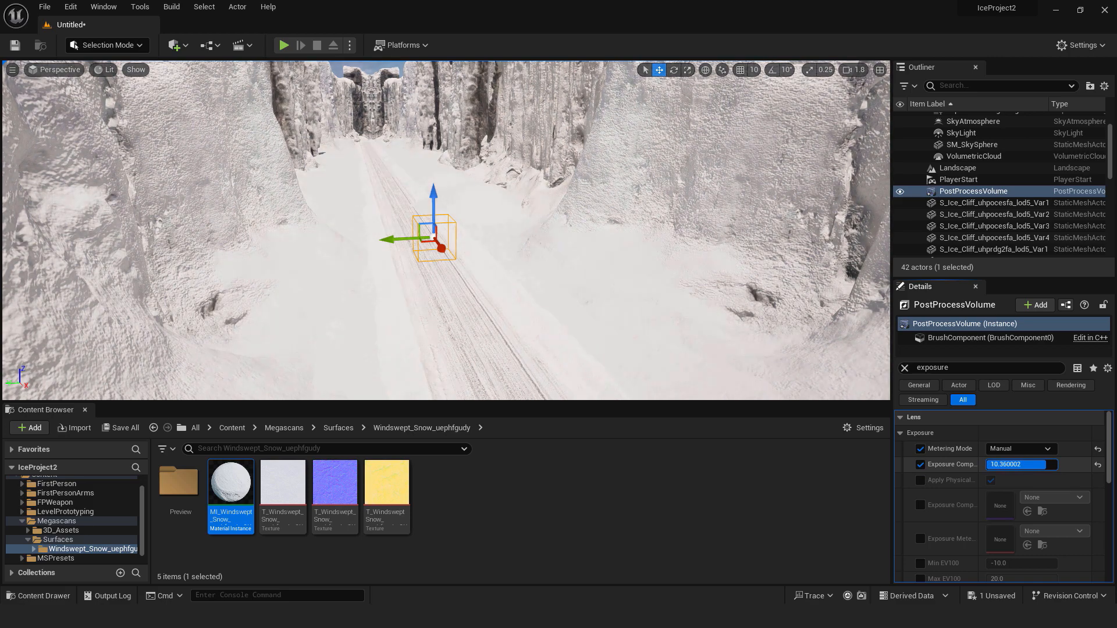
{"action": "type", "text": "10"}
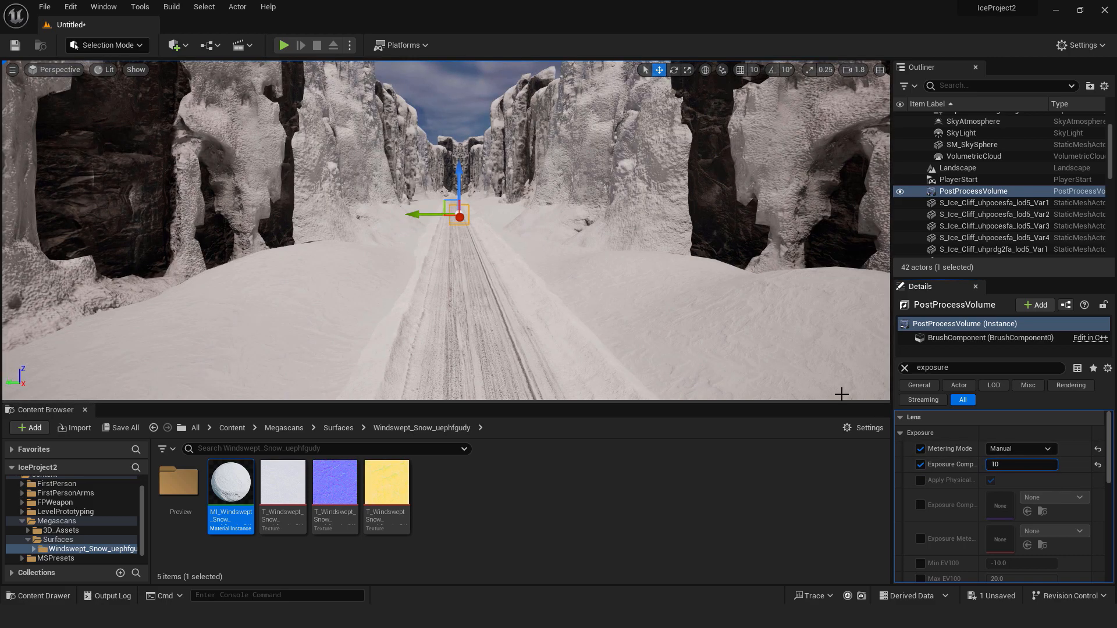
{"action": "left_click", "coordinate": [283, 45]}
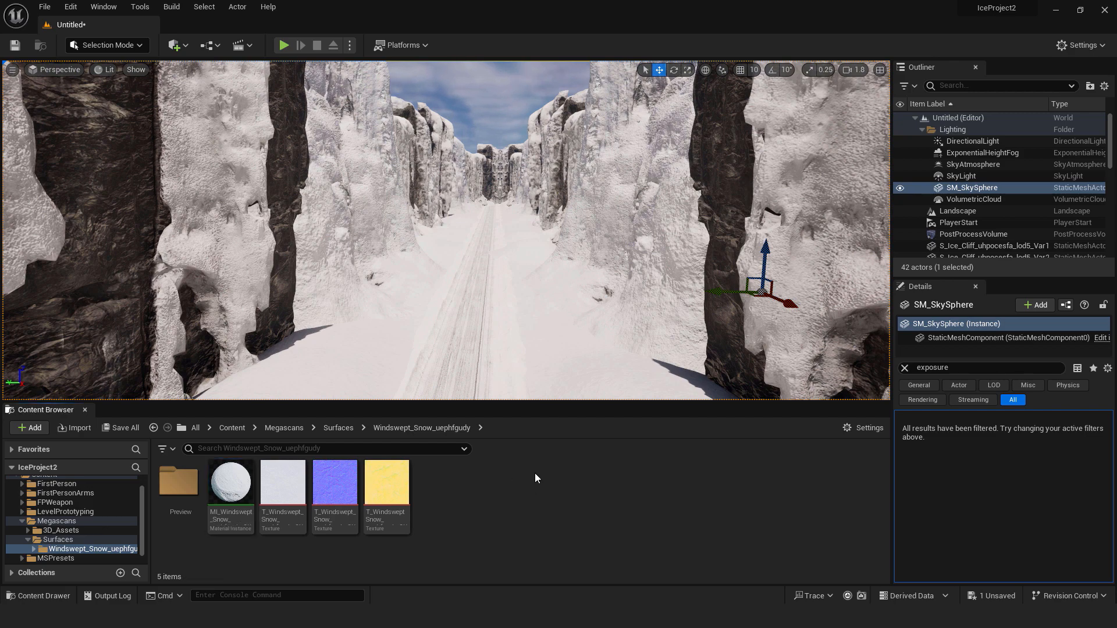
{"action": "mouse_move", "coordinate": [478, 484]}
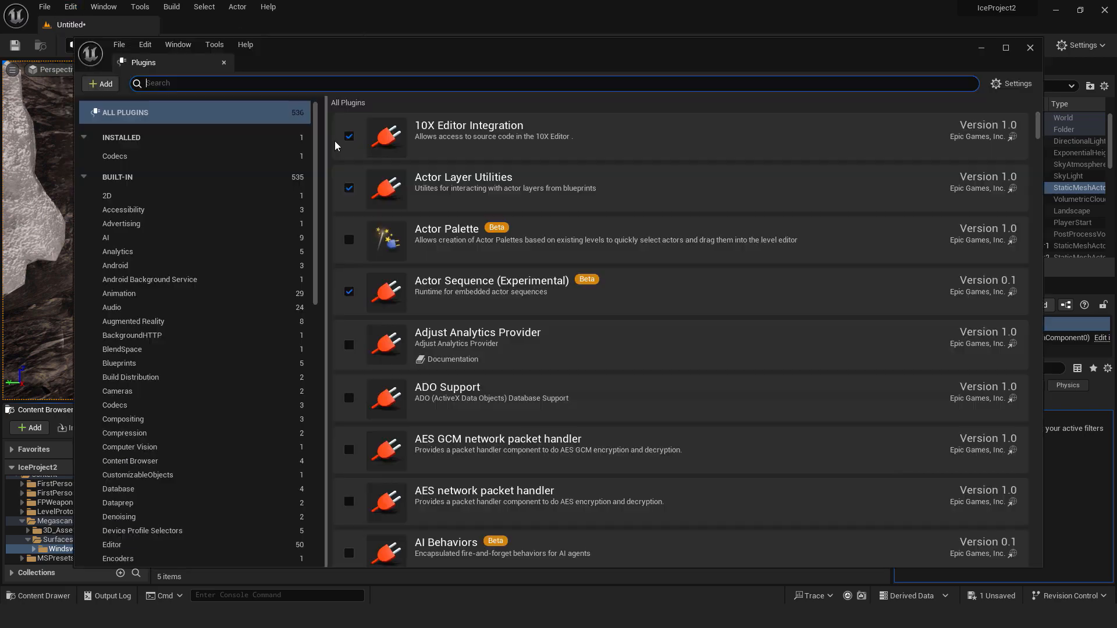
Enable the HDRI Backdrop plugin, saving the level as level1 and restarting the editor.
{"action": "type", "text": "hdri"}
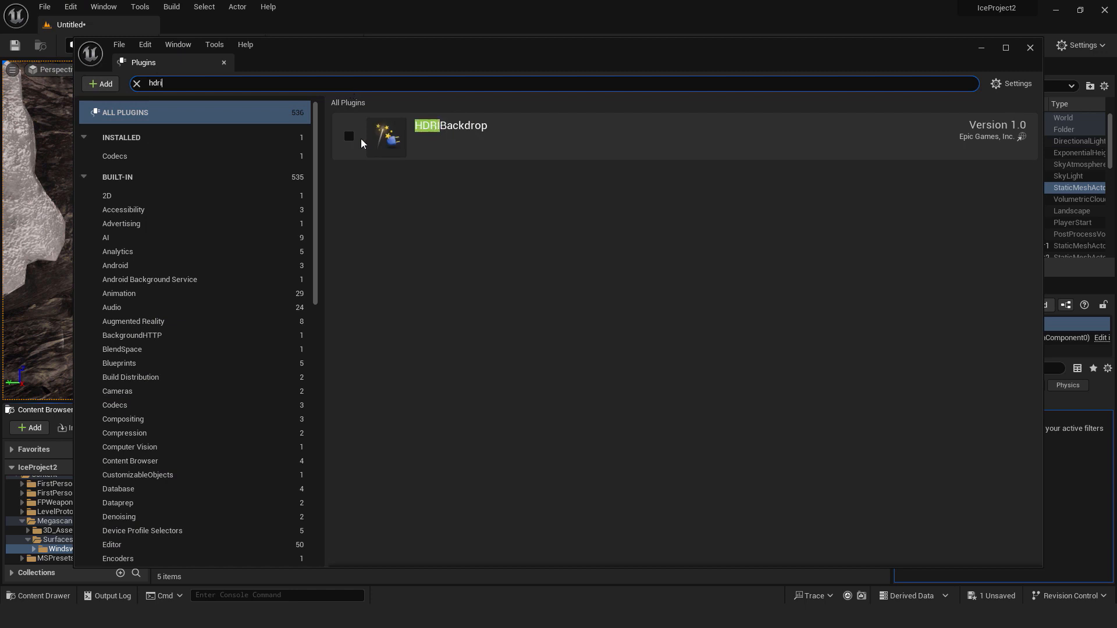
{"action": "left_click", "coordinate": [348, 136]}
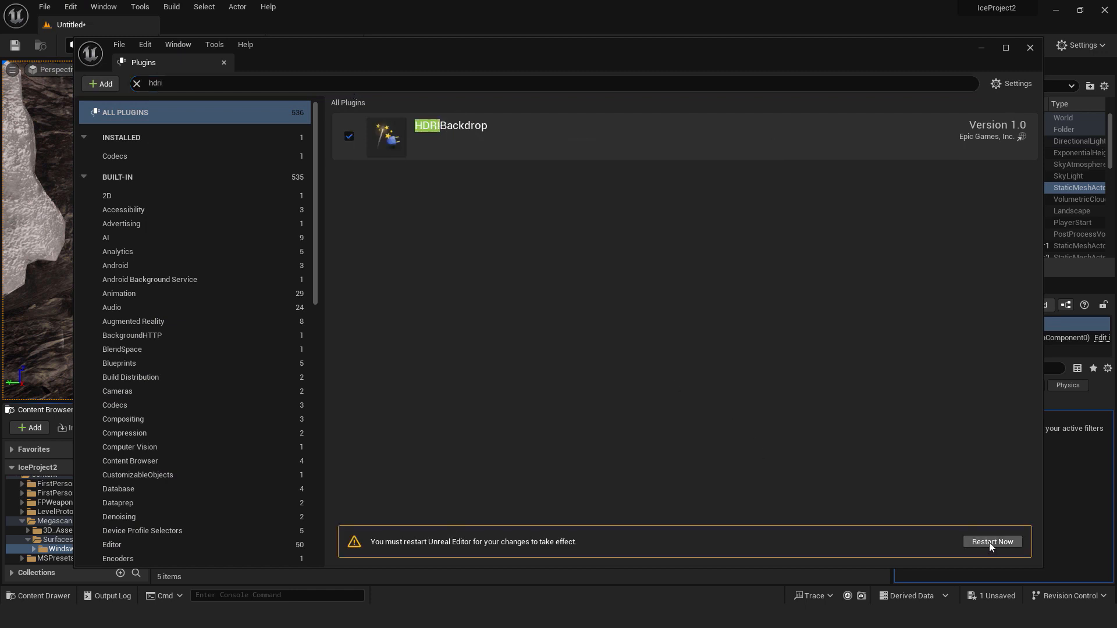
{"action": "left_click", "coordinate": [991, 541]}
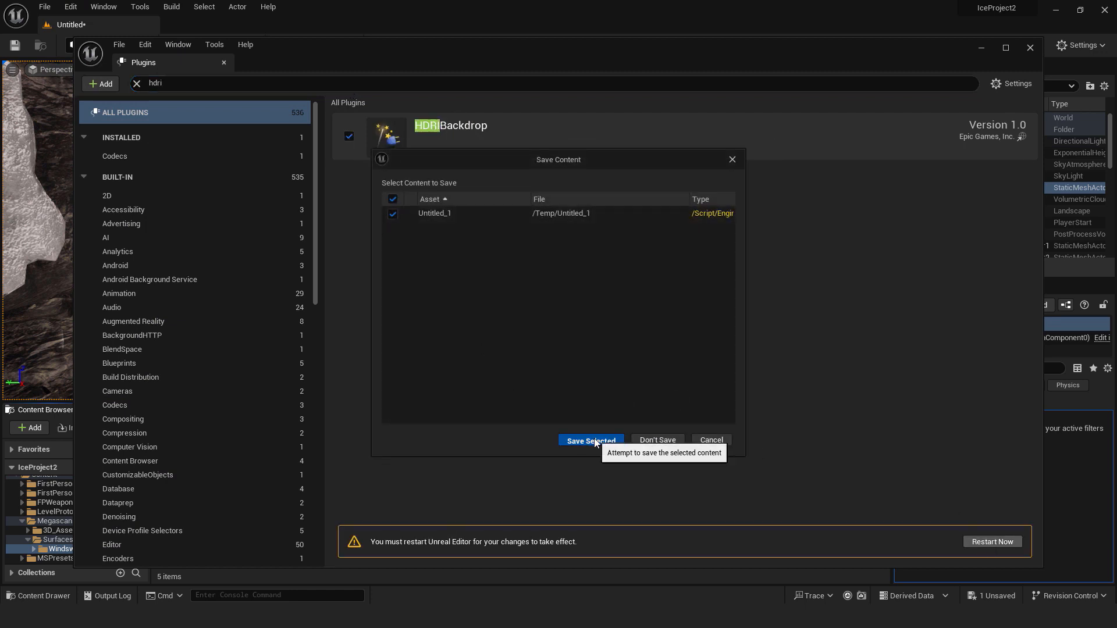
{"action": "left_click", "coordinate": [589, 440]}
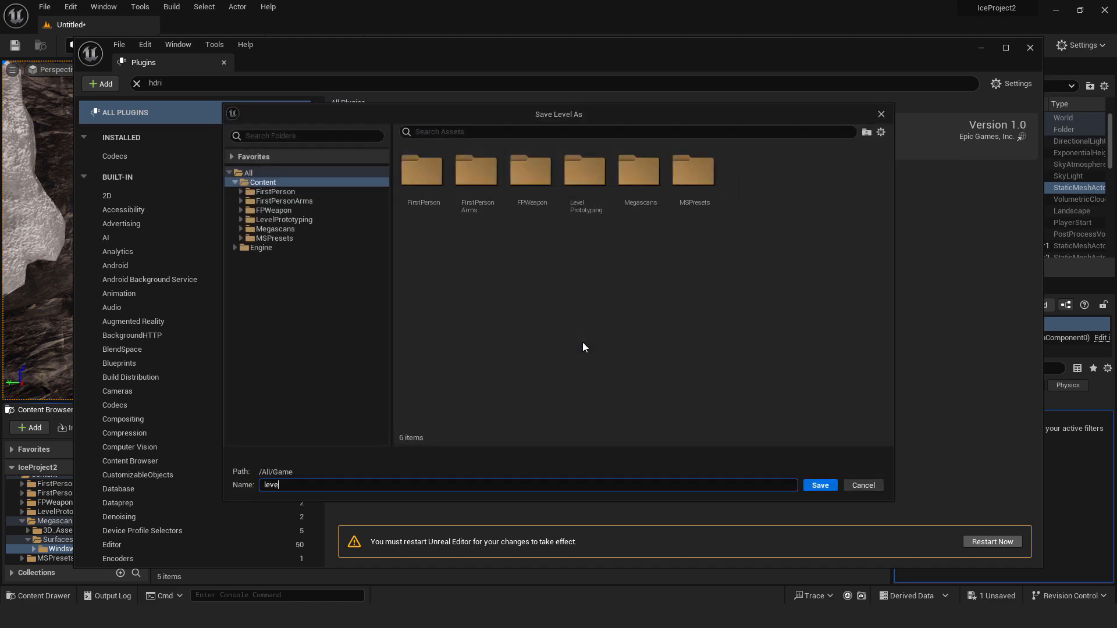
{"action": "left_click", "coordinate": [819, 485]}
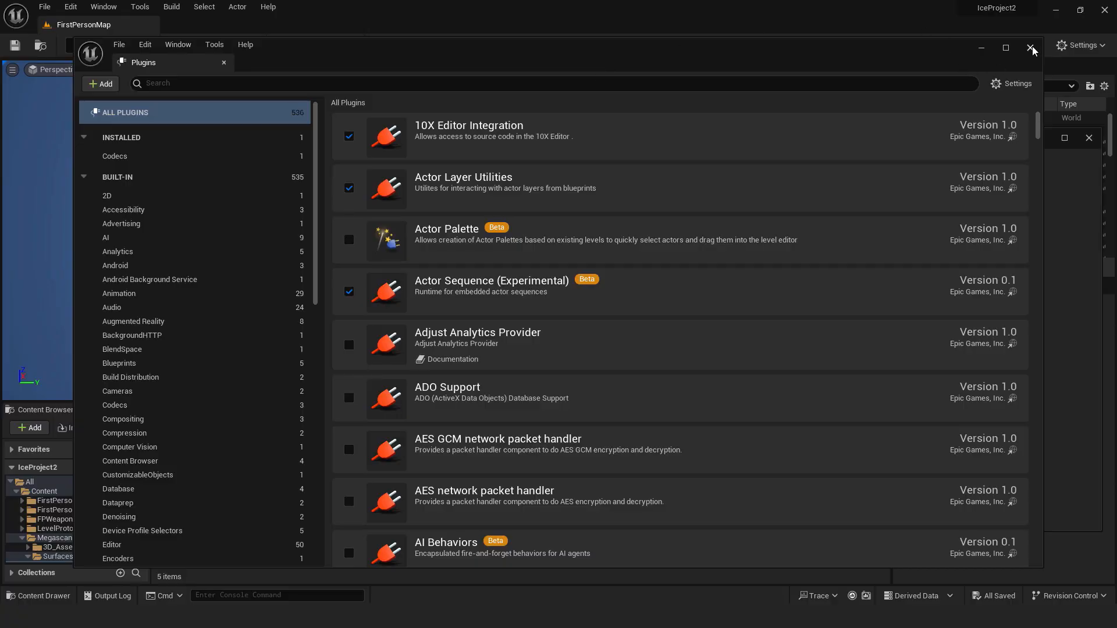
{"action": "left_click", "coordinate": [1030, 47]}
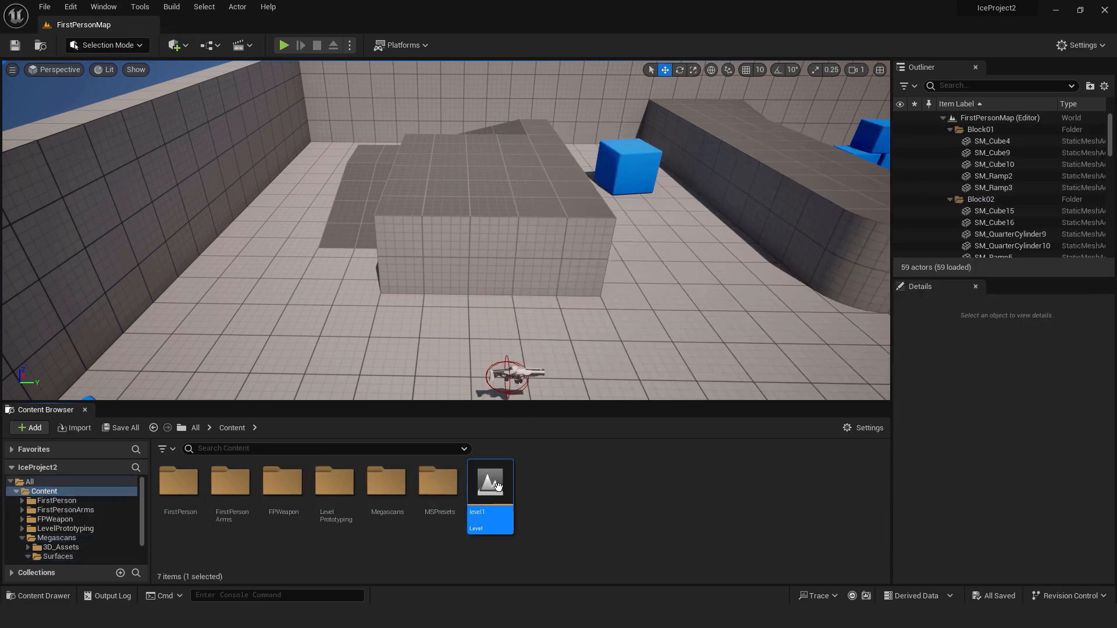
Reopen level1 and place an HDRI Backdrop in the level.
{"action": "double_click", "coordinate": [489, 481]}
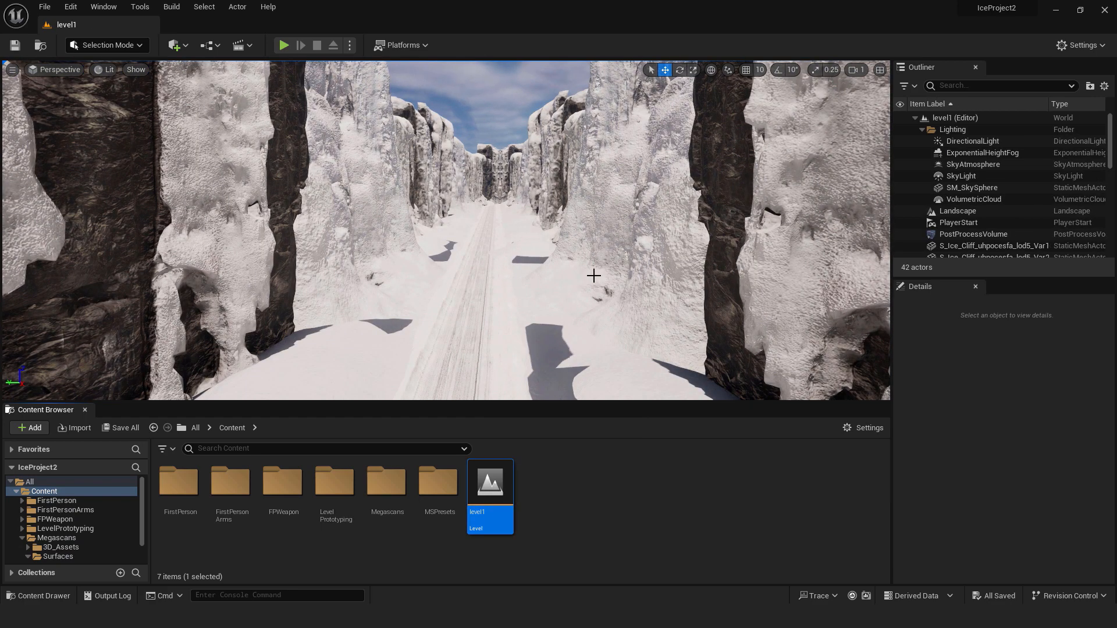
{"action": "left_click", "coordinate": [173, 45]}
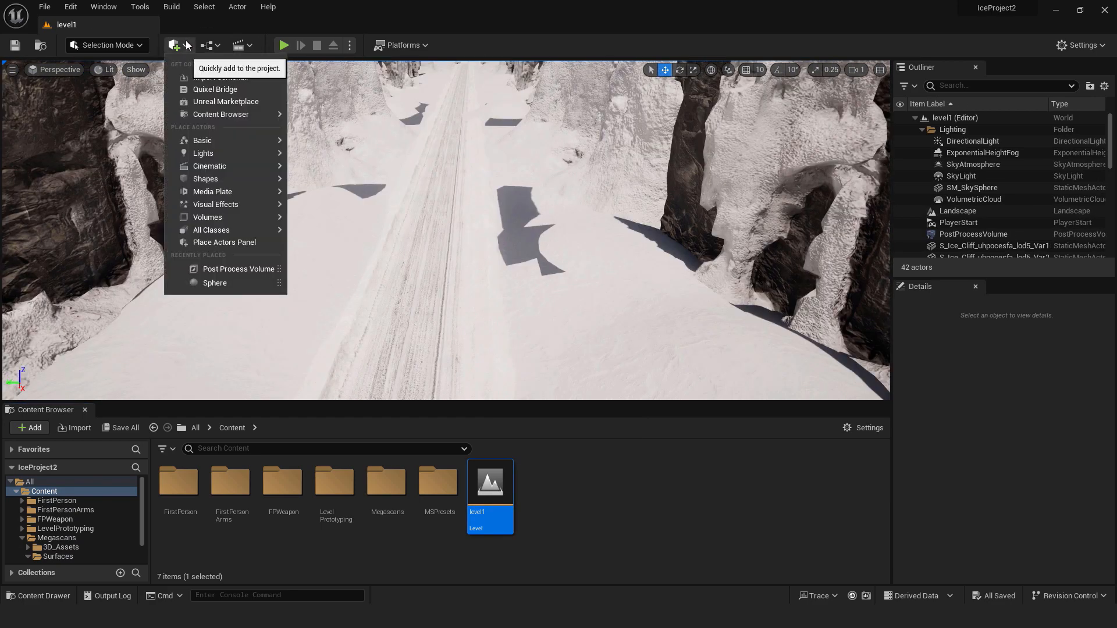
{"action": "type", "text": "hdr"}
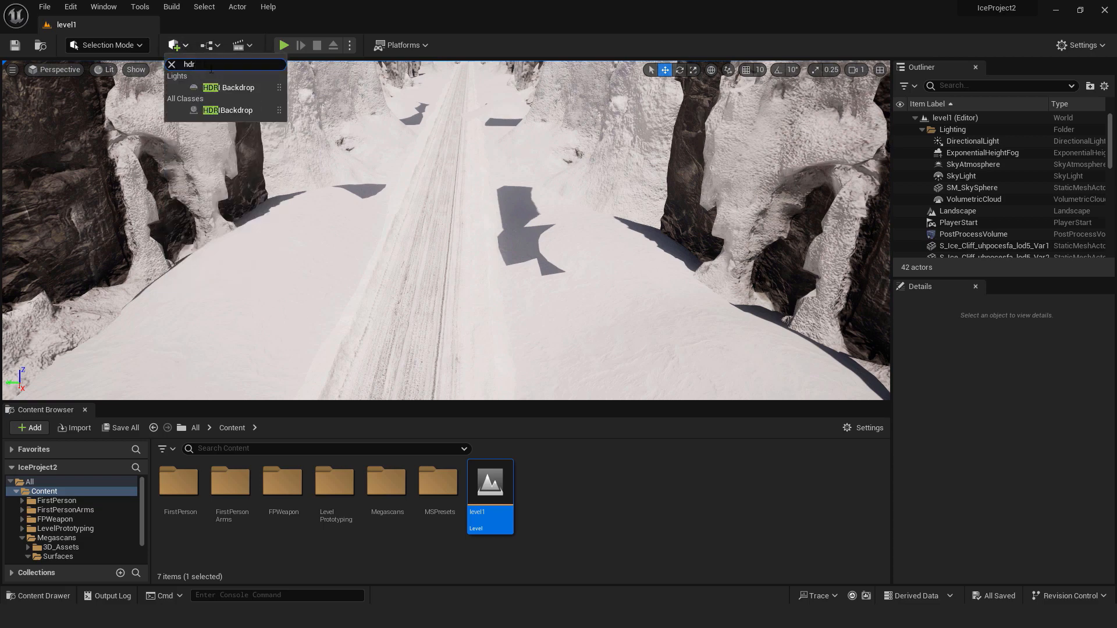
{"action": "left_click", "coordinate": [234, 87]}
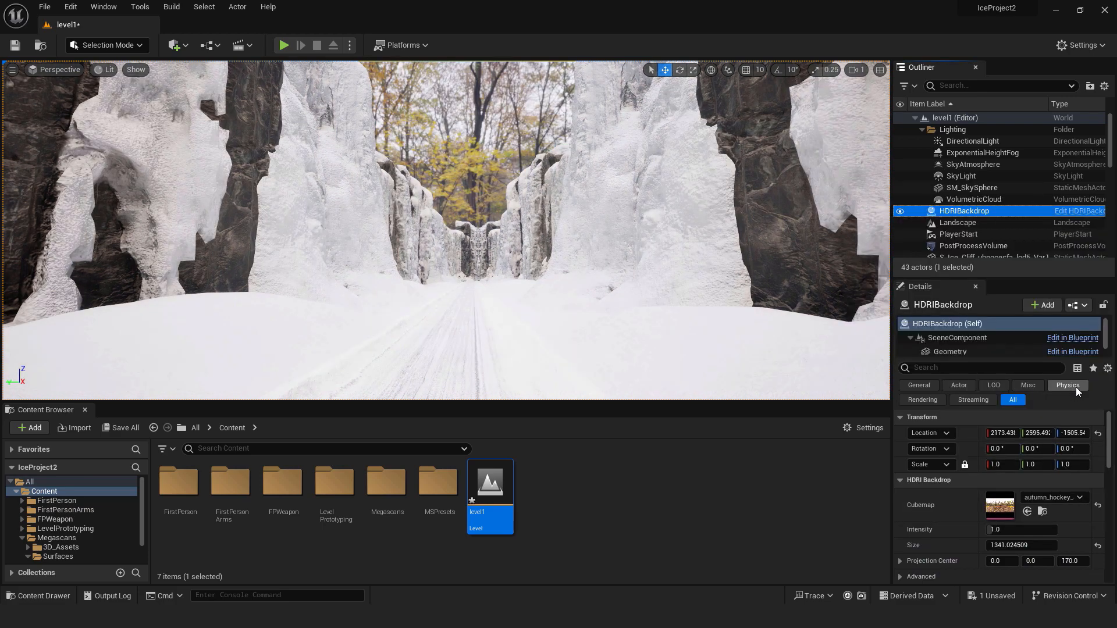
Pick the approaching-storm sky cubemap and raise the backdrop intensity to around 3.
{"action": "left_click", "coordinate": [1053, 497]}
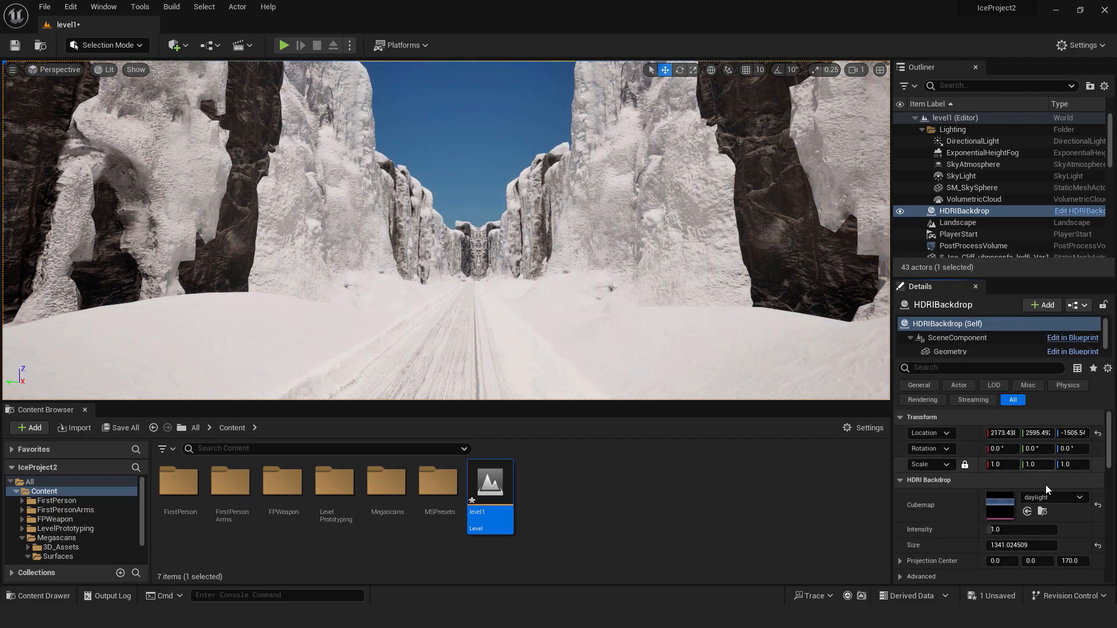
{"action": "left_click", "coordinate": [1050, 497]}
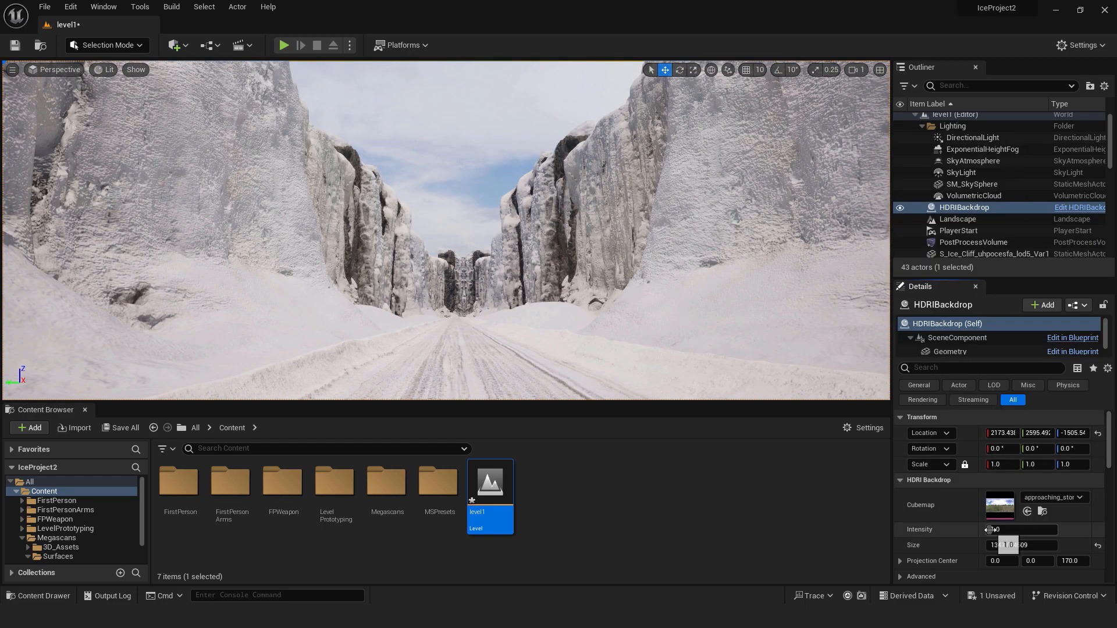
{"action": "type", "text": "3.400001"}
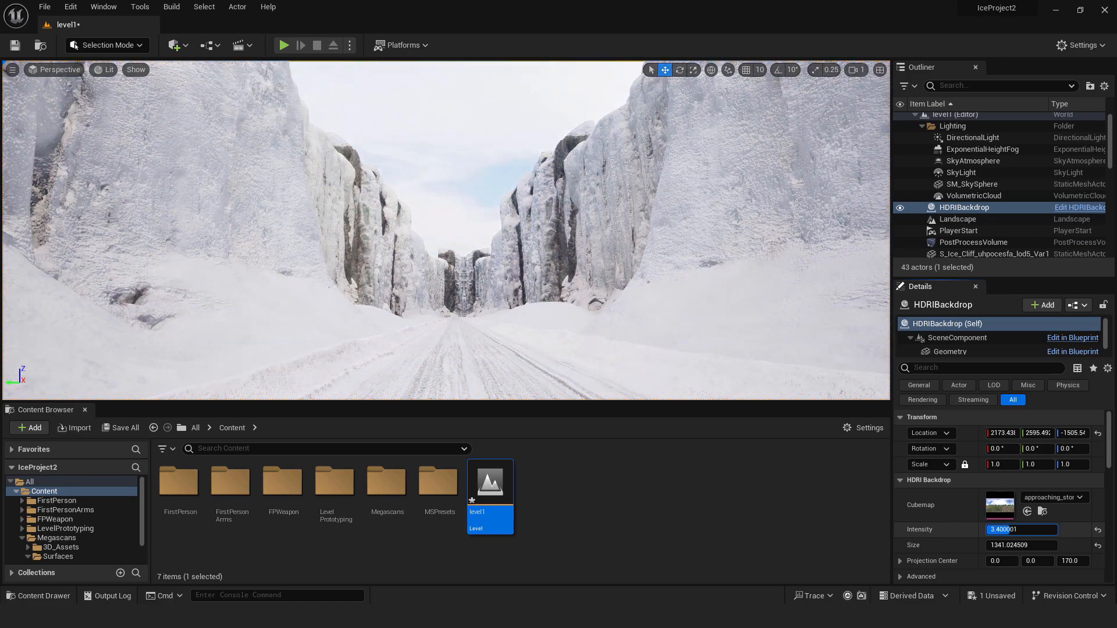
{"action": "type", "text": "3.080001"}
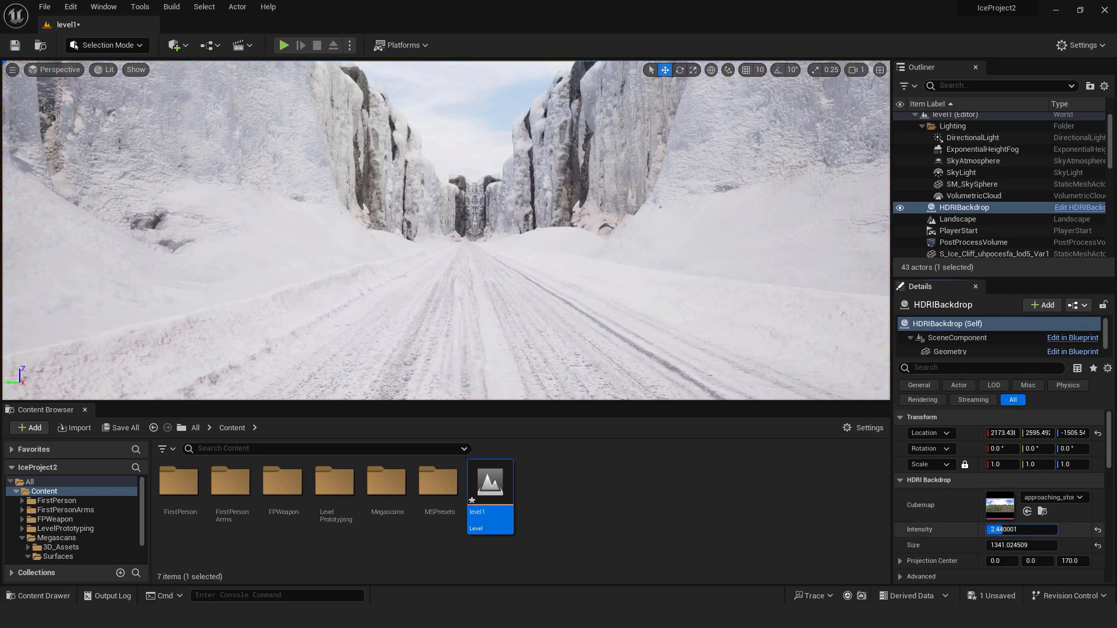
Give the PostProcessVolume Convolution bloom at intensity about 4.067 and preview it in play.
{"action": "left_click", "coordinate": [973, 242]}
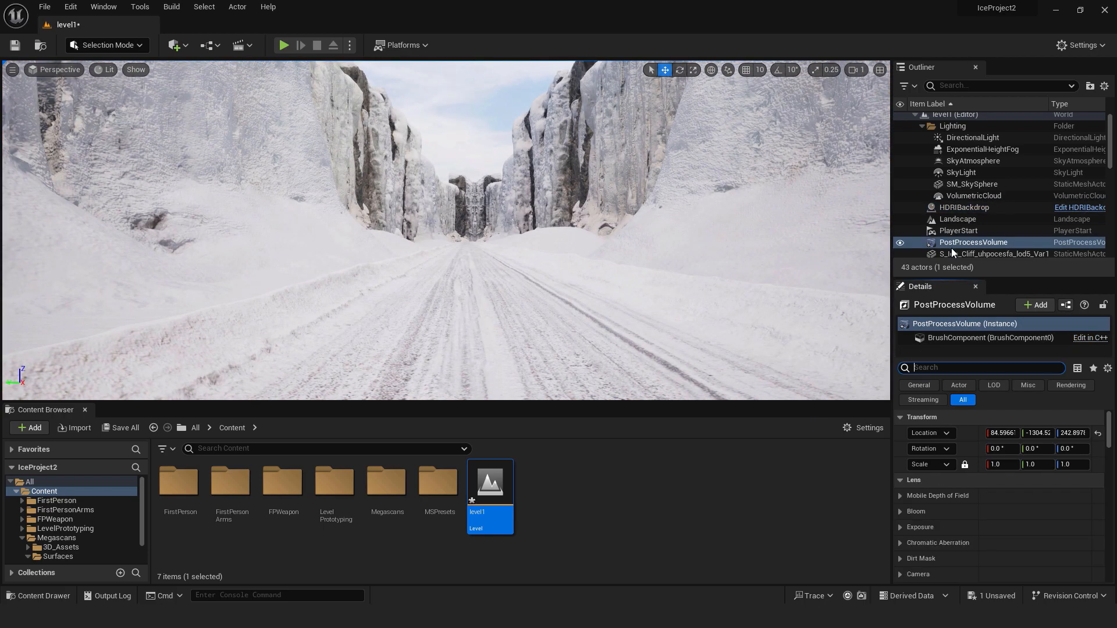
{"action": "type", "text": "bloom"}
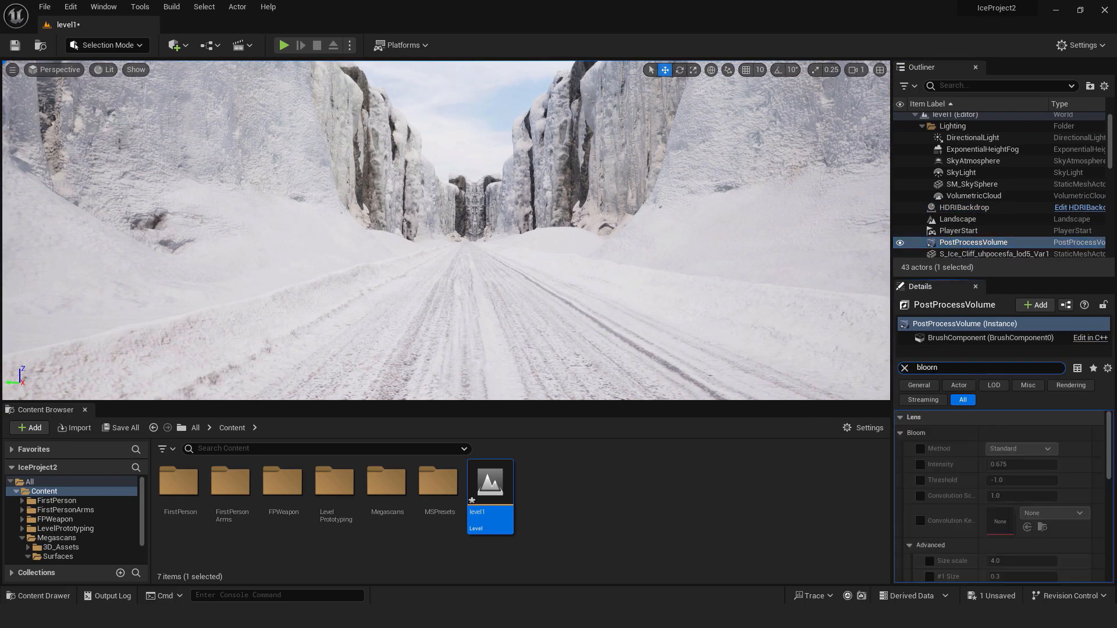
{"action": "left_click", "coordinate": [919, 449]}
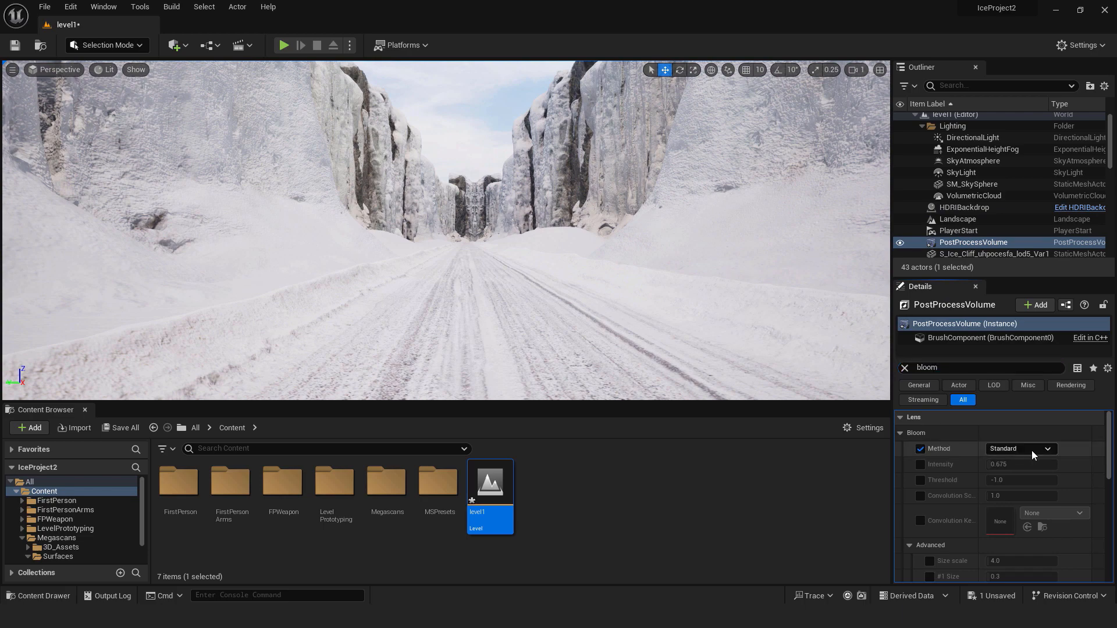
{"action": "left_click", "coordinate": [1019, 449]}
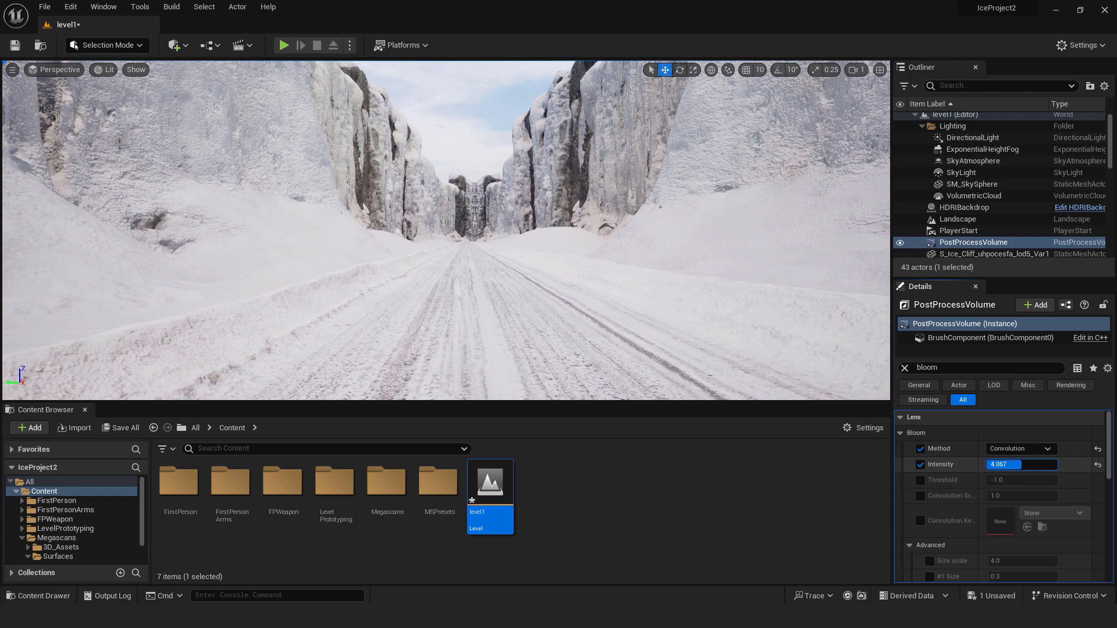
{"action": "left_click", "coordinate": [283, 46]}
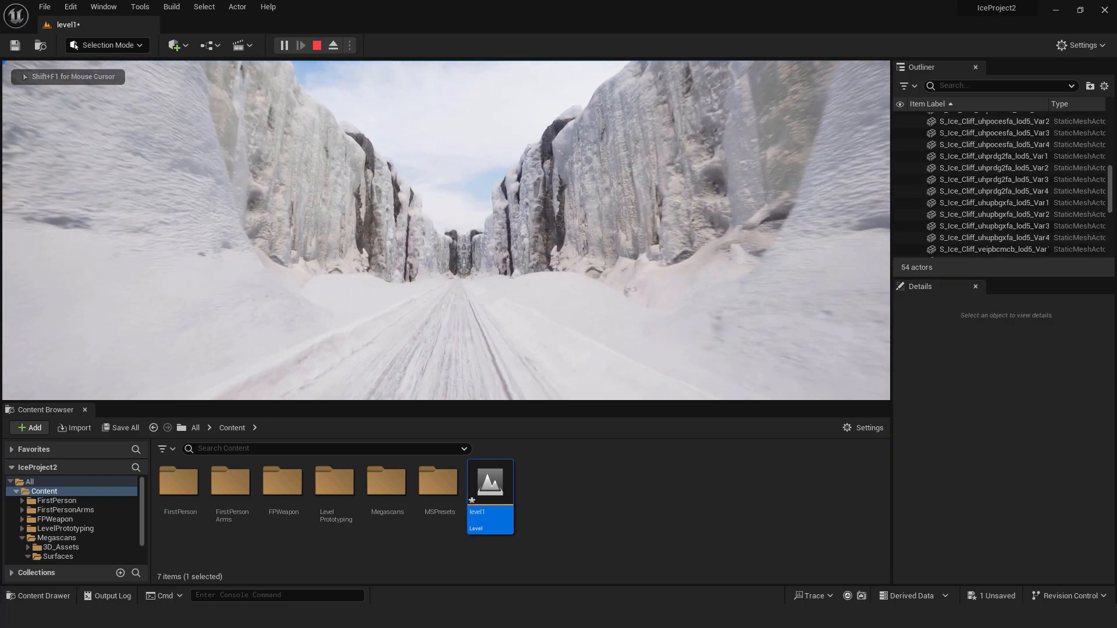
{"action": "left_click", "coordinate": [283, 45]}
{"action": "type", "text": "f"}
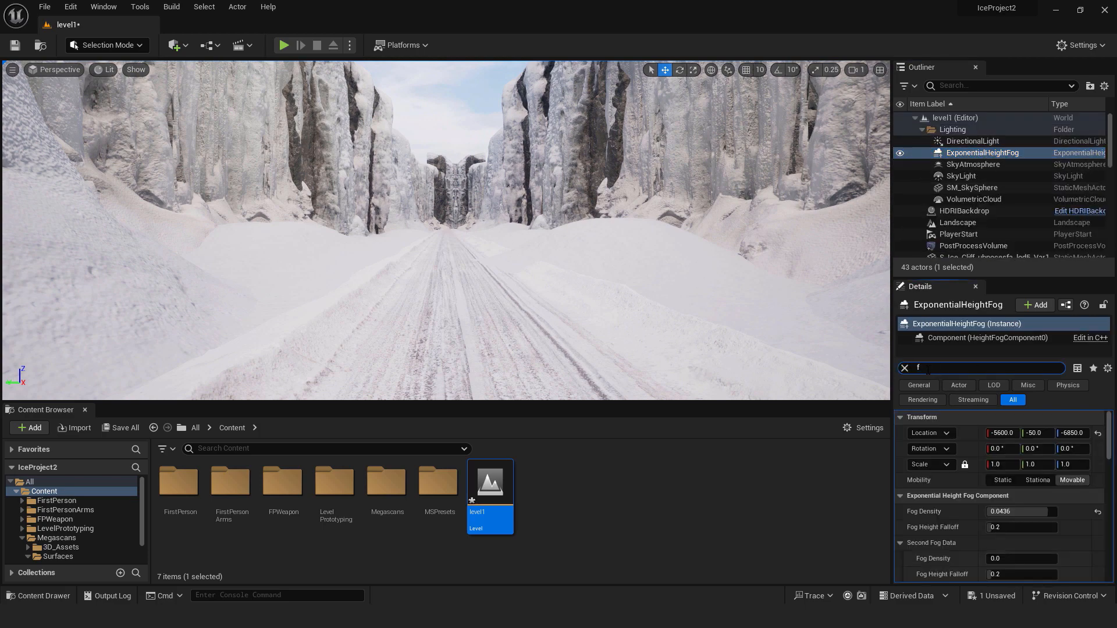
Enable Volumetric Fog on the height fog with Extinction Scale 4.456 and preview in play.
{"action": "type", "text": "og"}
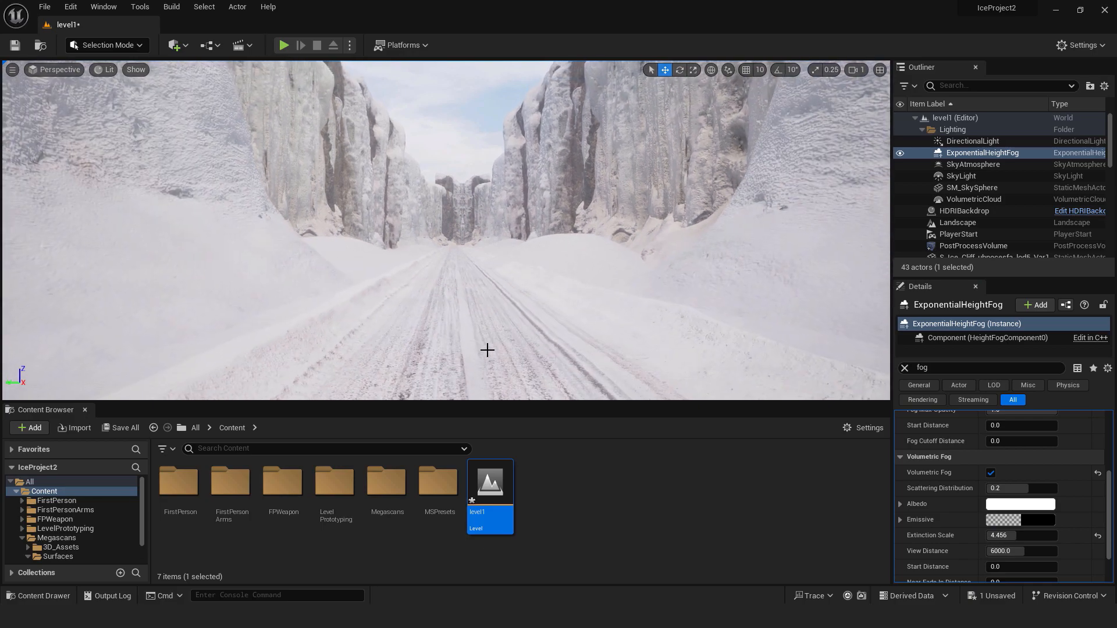
{"action": "left_click", "coordinate": [284, 45]}
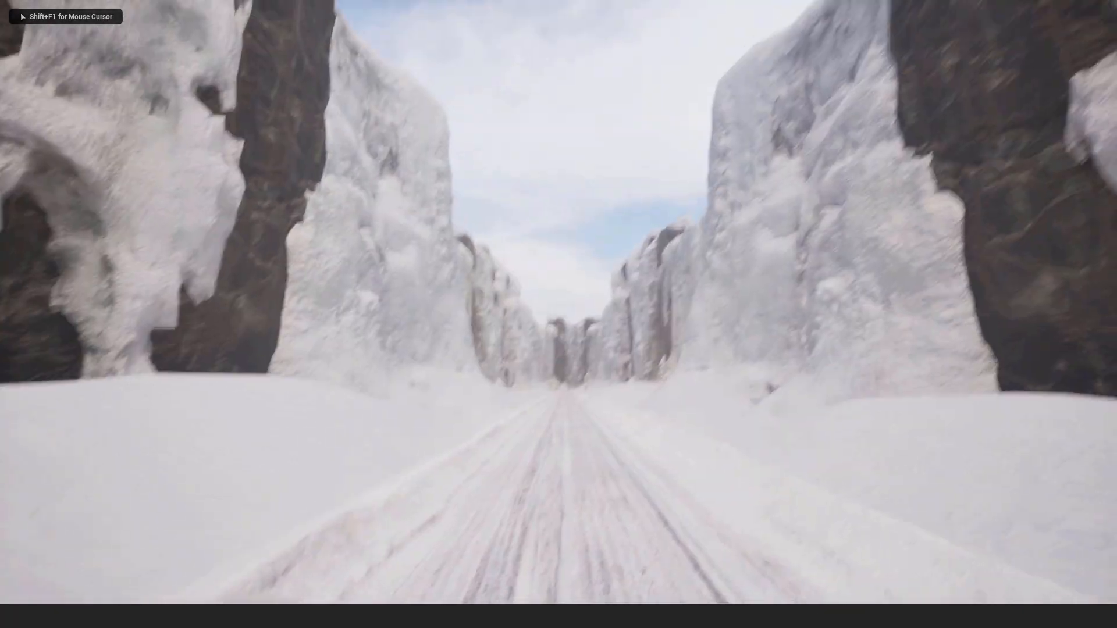